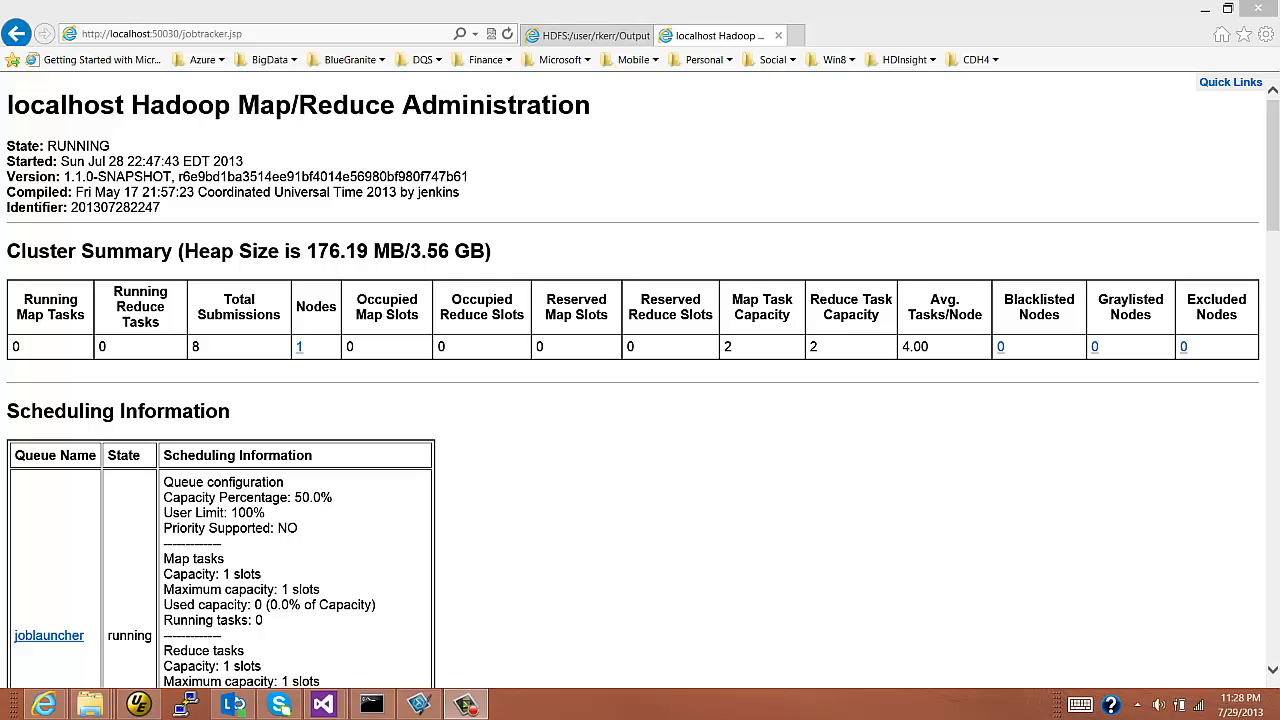
Review the HashtagCounter.cs Process method that splits tweet content into words
left_click(140, 704)
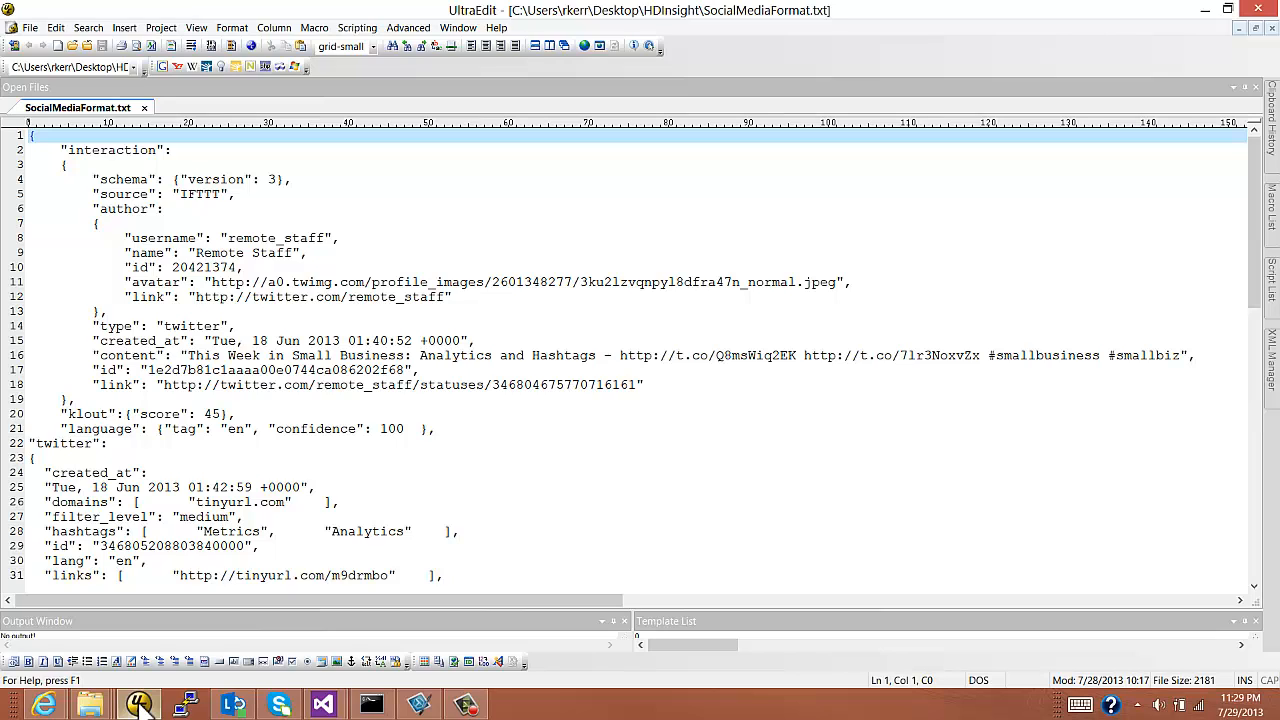
mouse_move(1228, 212)
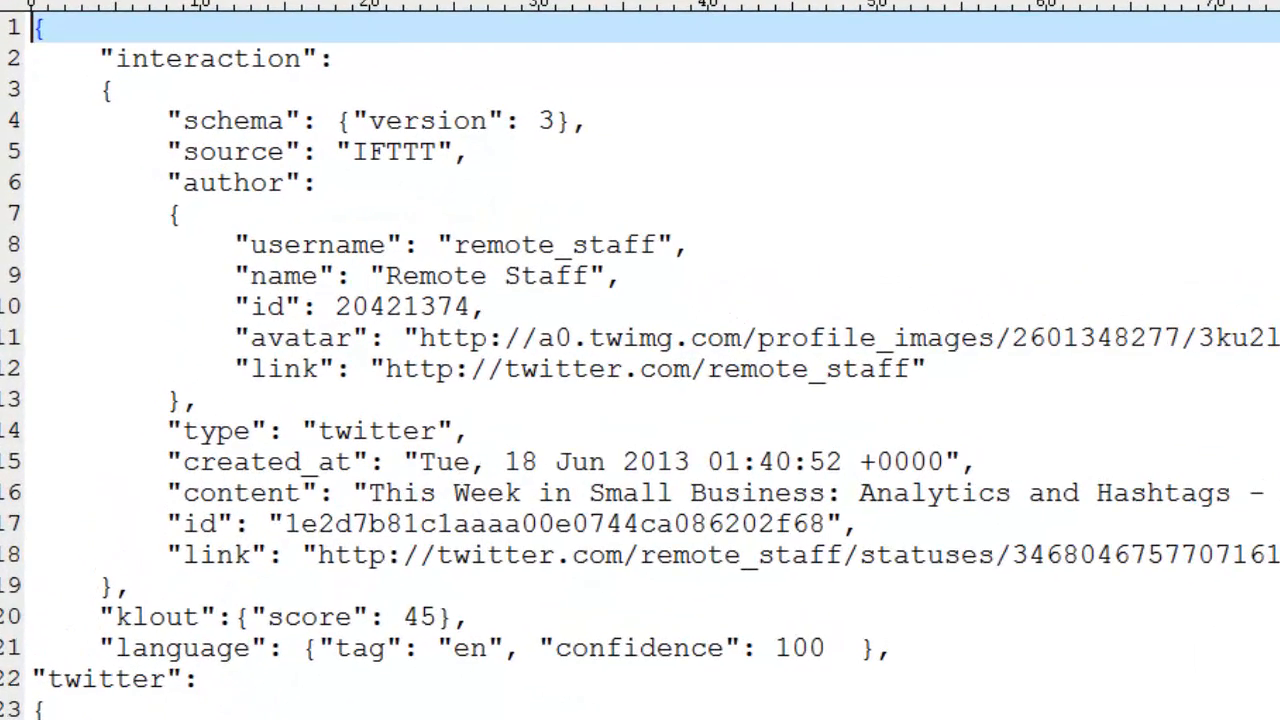
scroll("down", 3)
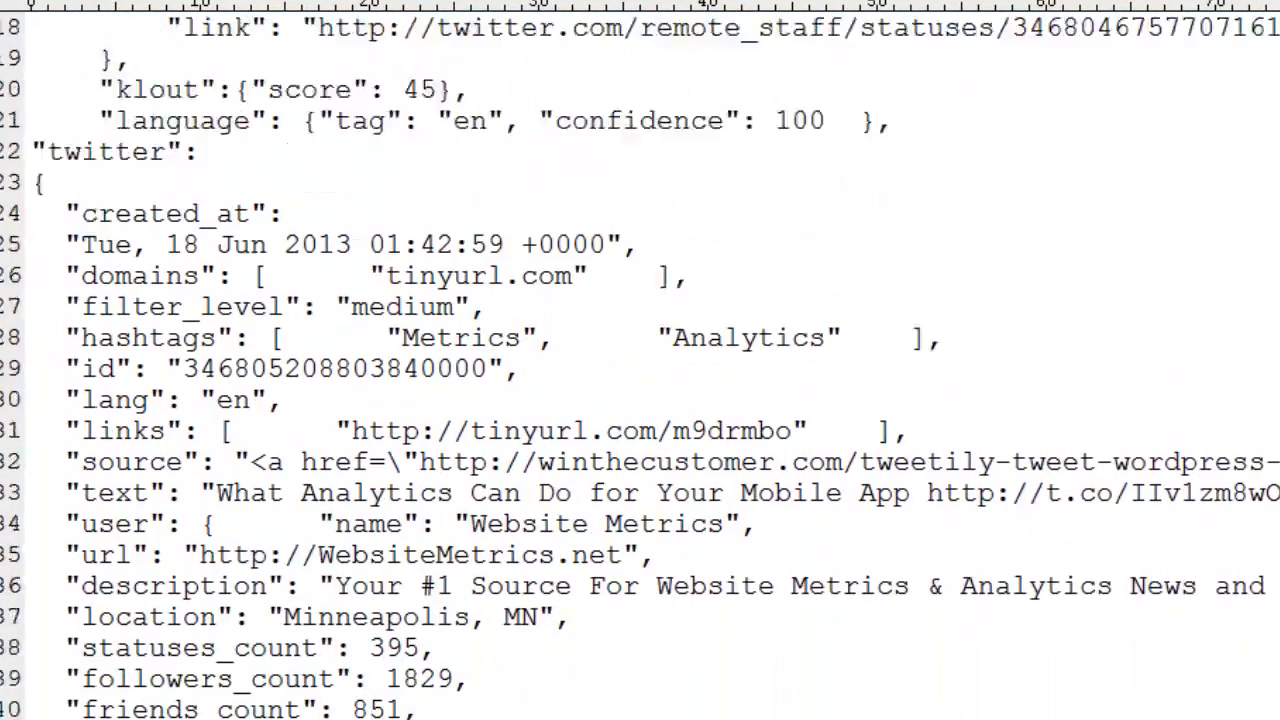
scroll("up", 3)
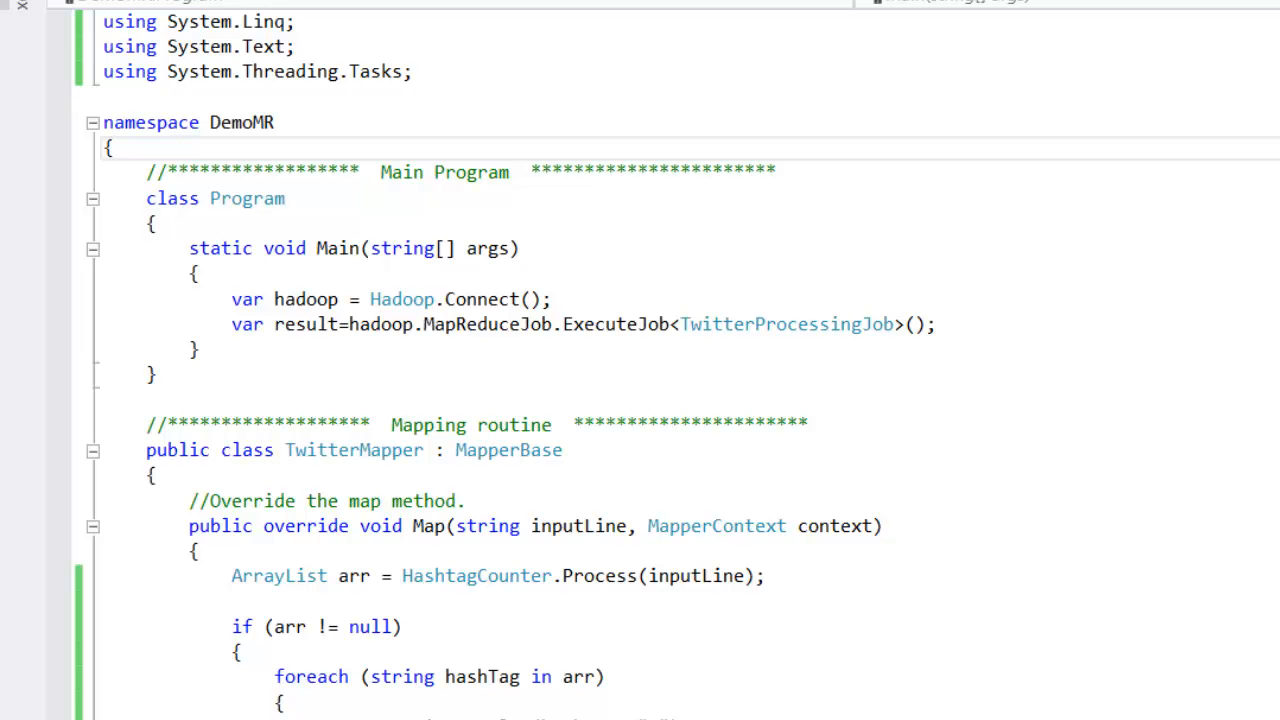
scroll("down", 3)
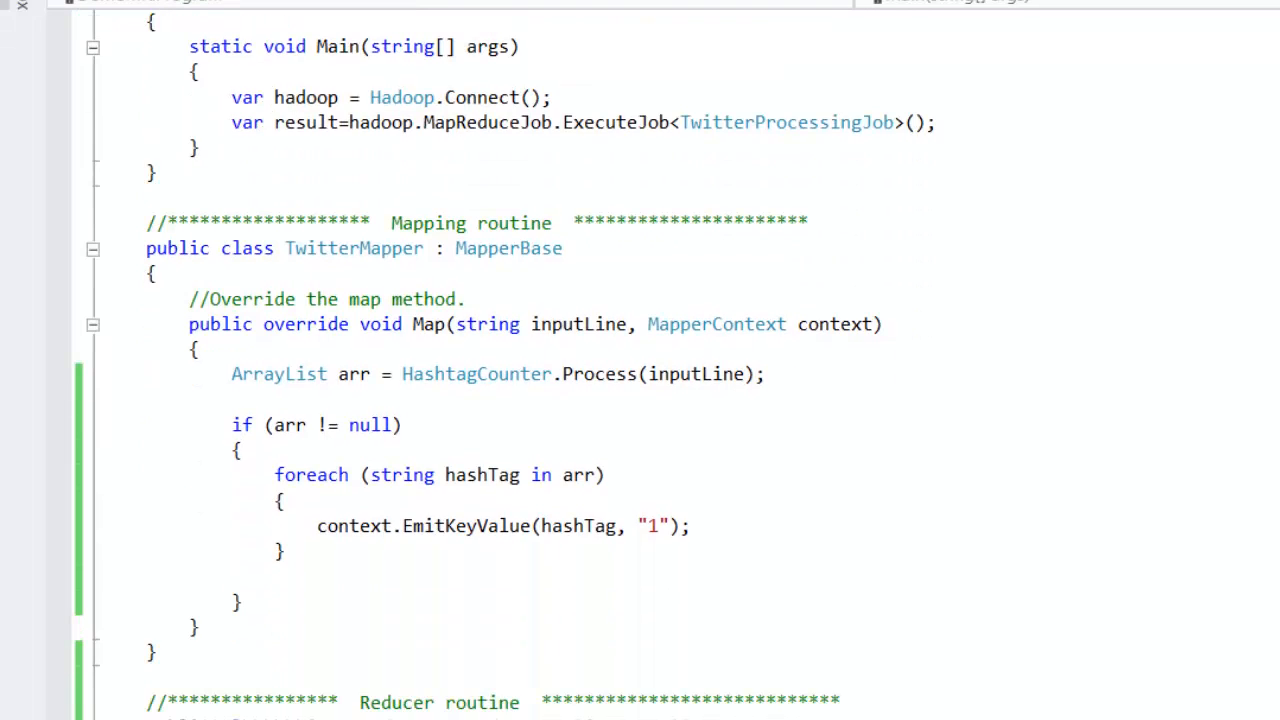
scroll("down", 3)
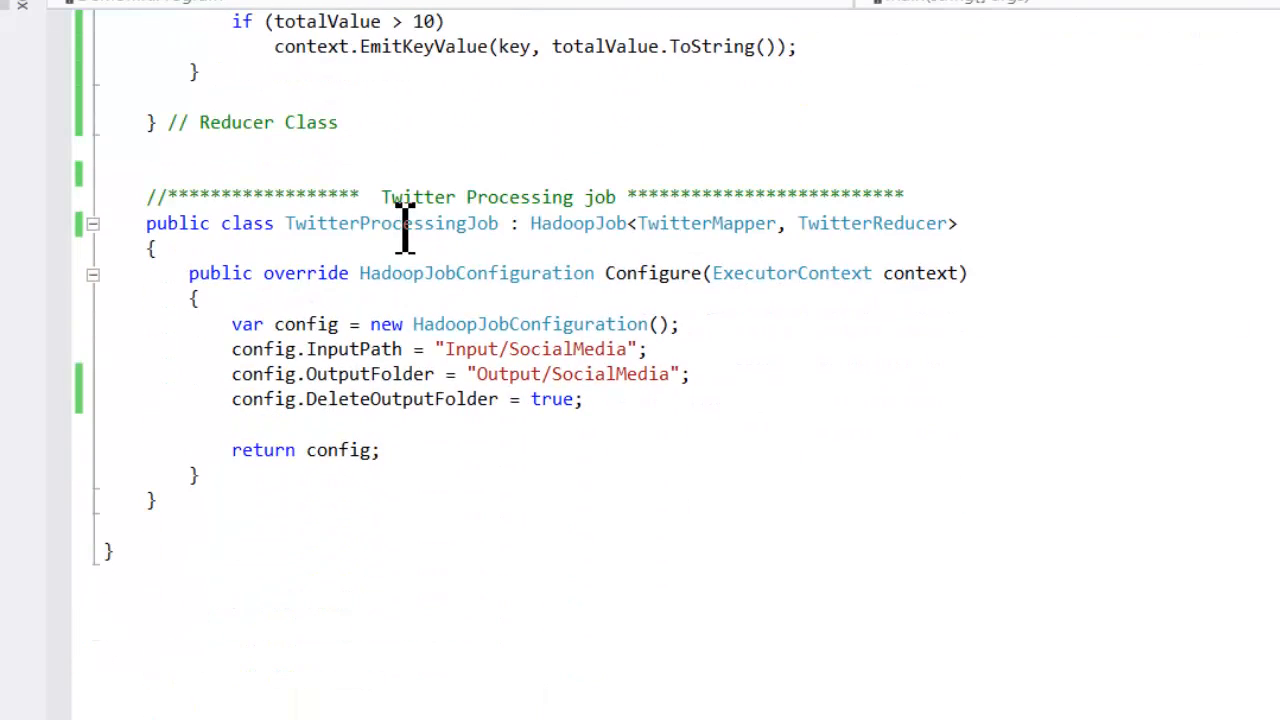
mouse_move(870, 224)
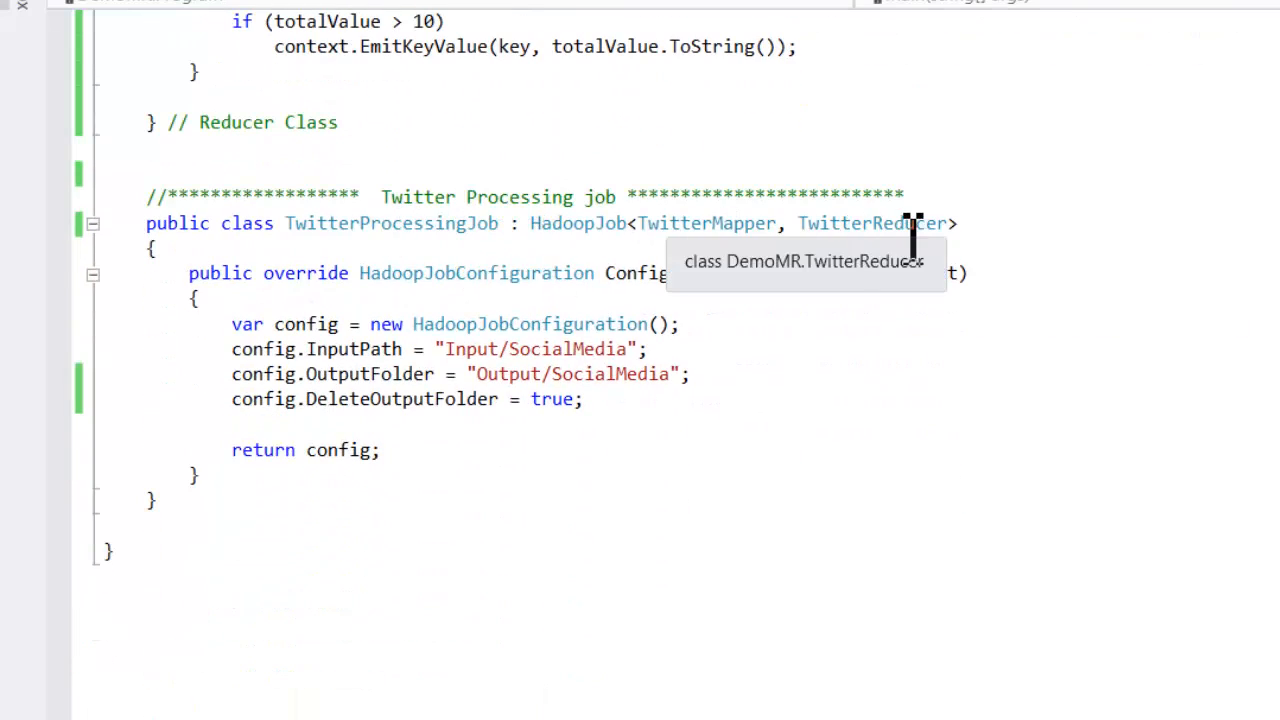
mouse_move(912, 424)
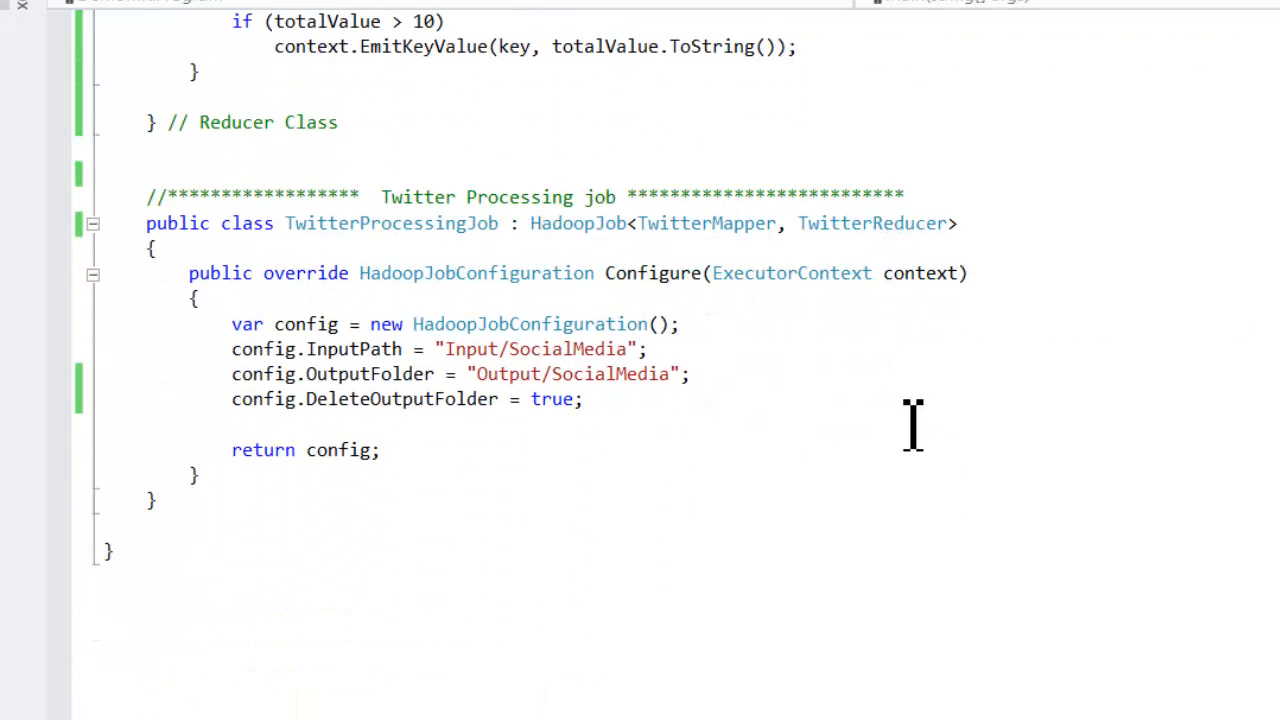
mouse_move(756, 330)
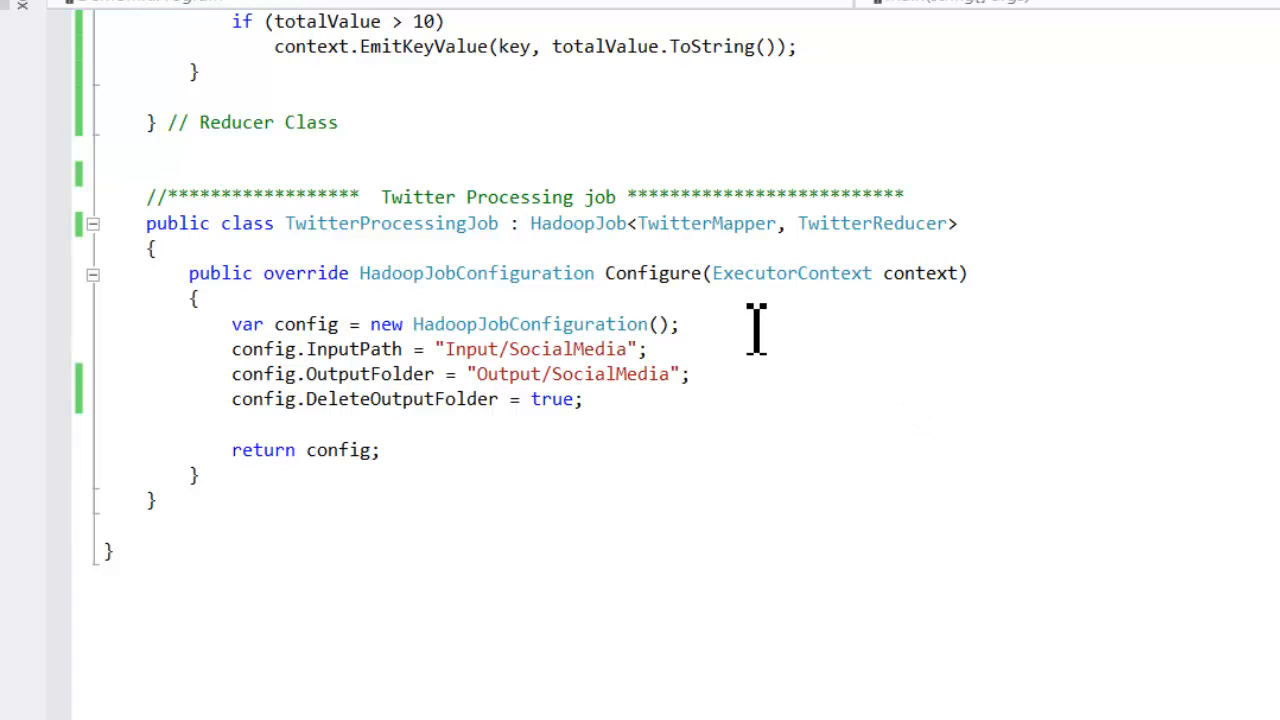
mouse_move(544, 420)
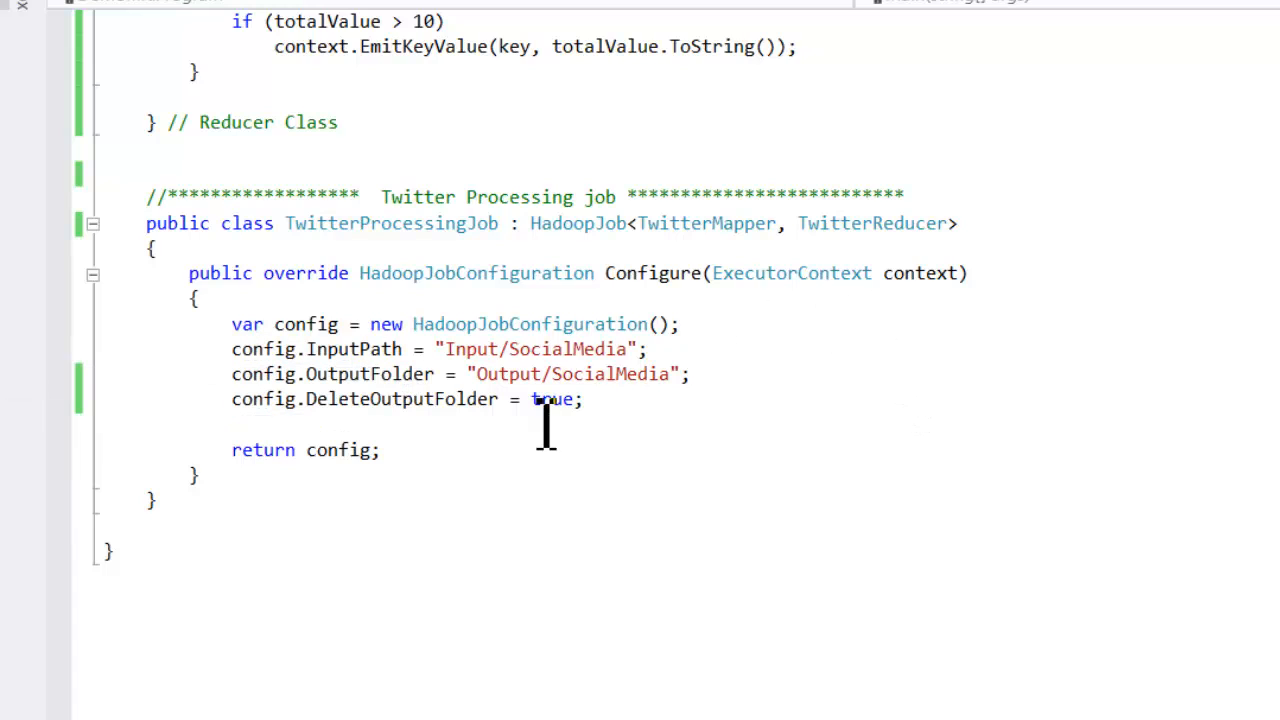
mouse_move(650, 420)
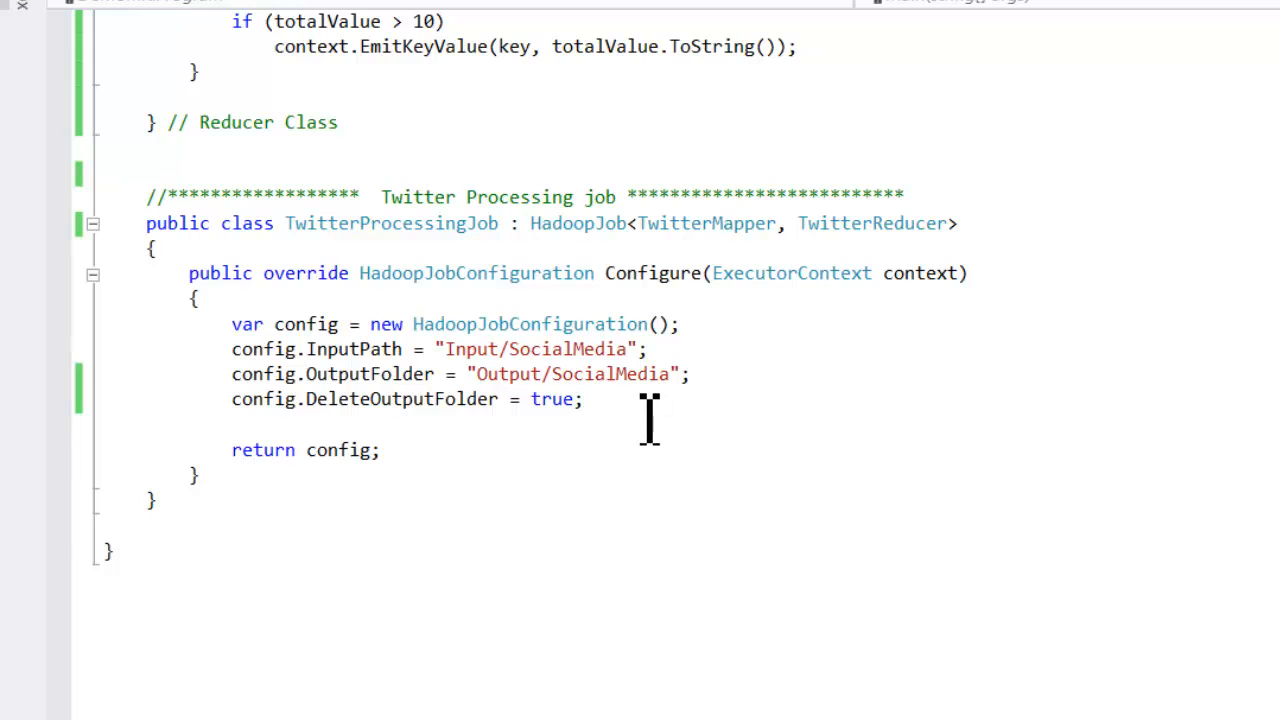
mouse_move(672, 458)
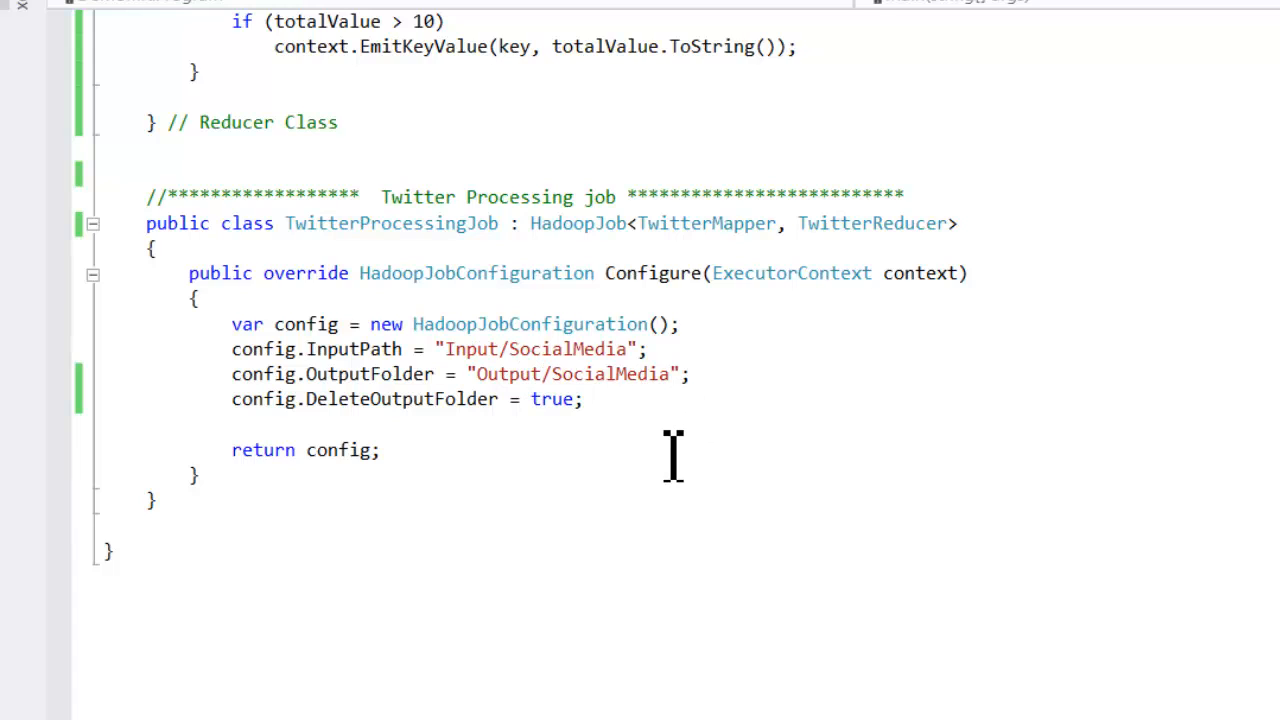
mouse_move(480, 440)
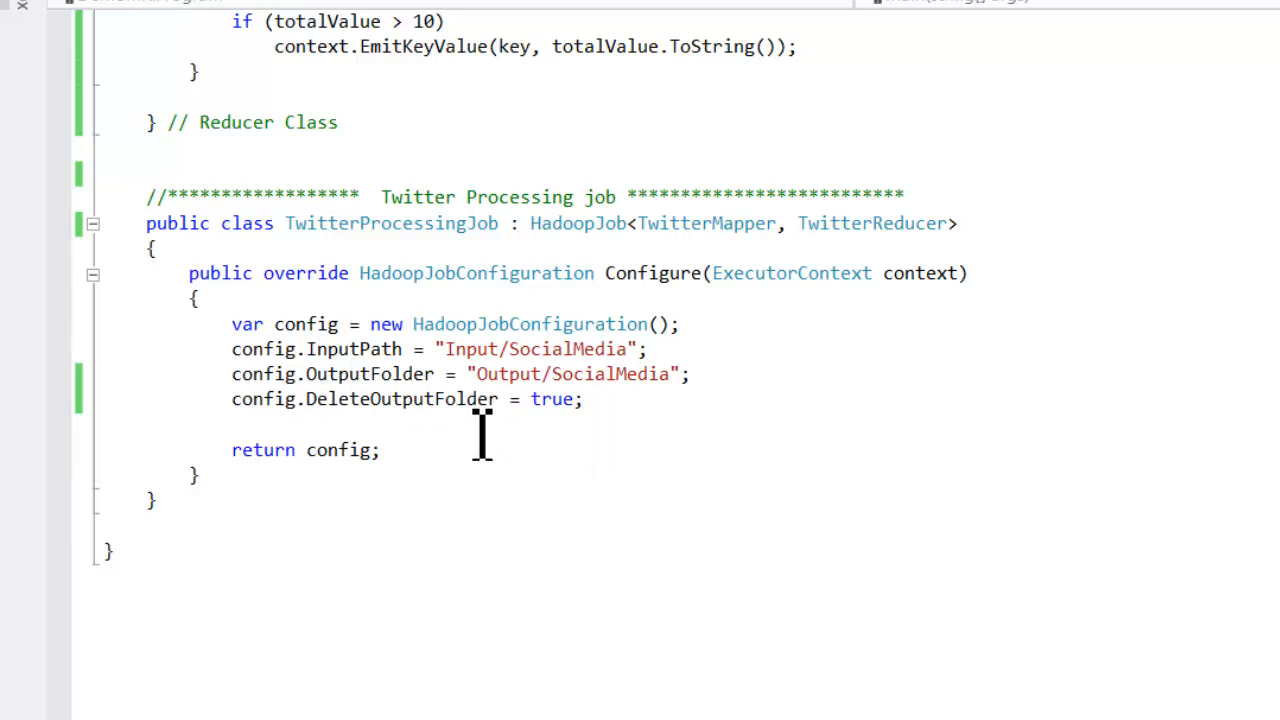
scroll("up", 3)
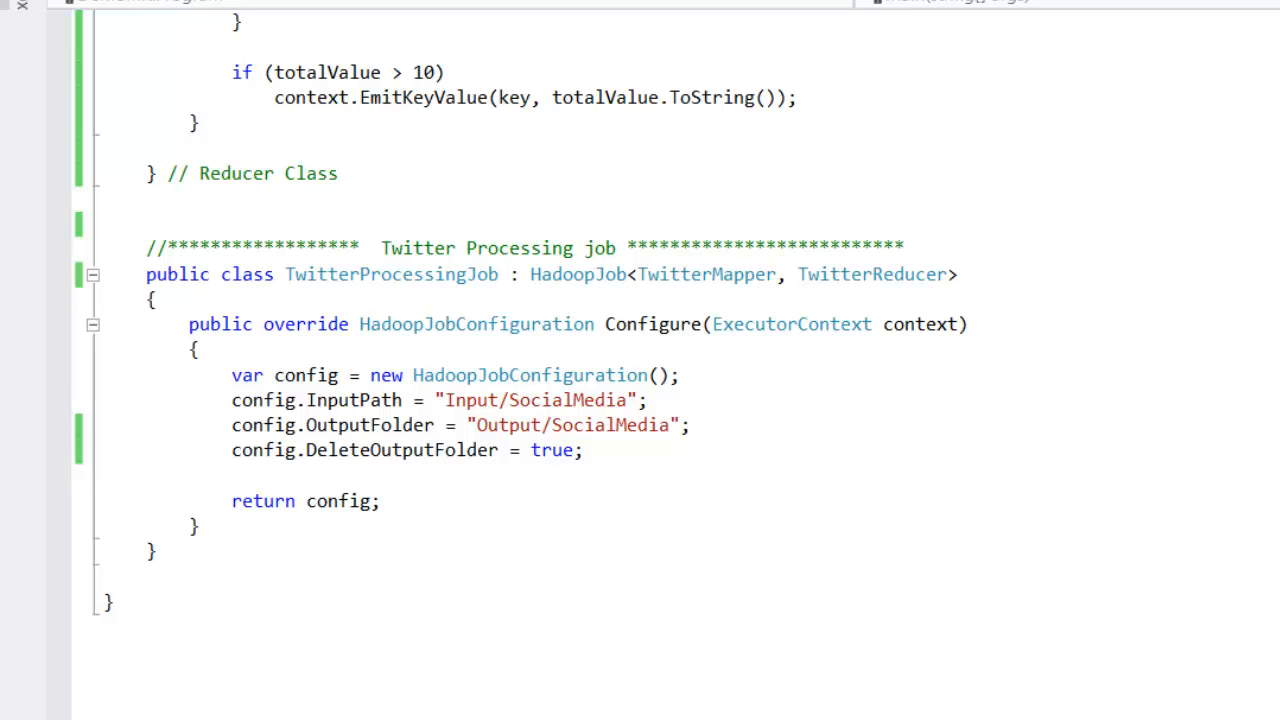
scroll("up", 3)
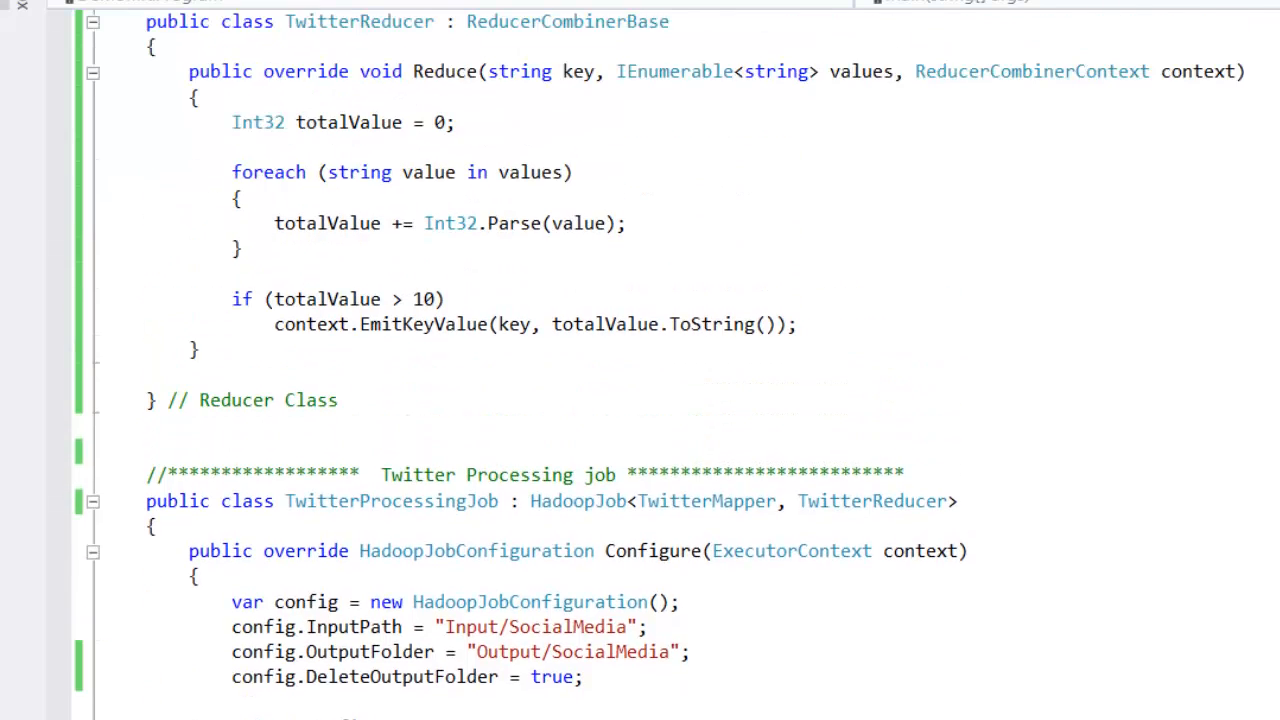
scroll("up", 3)
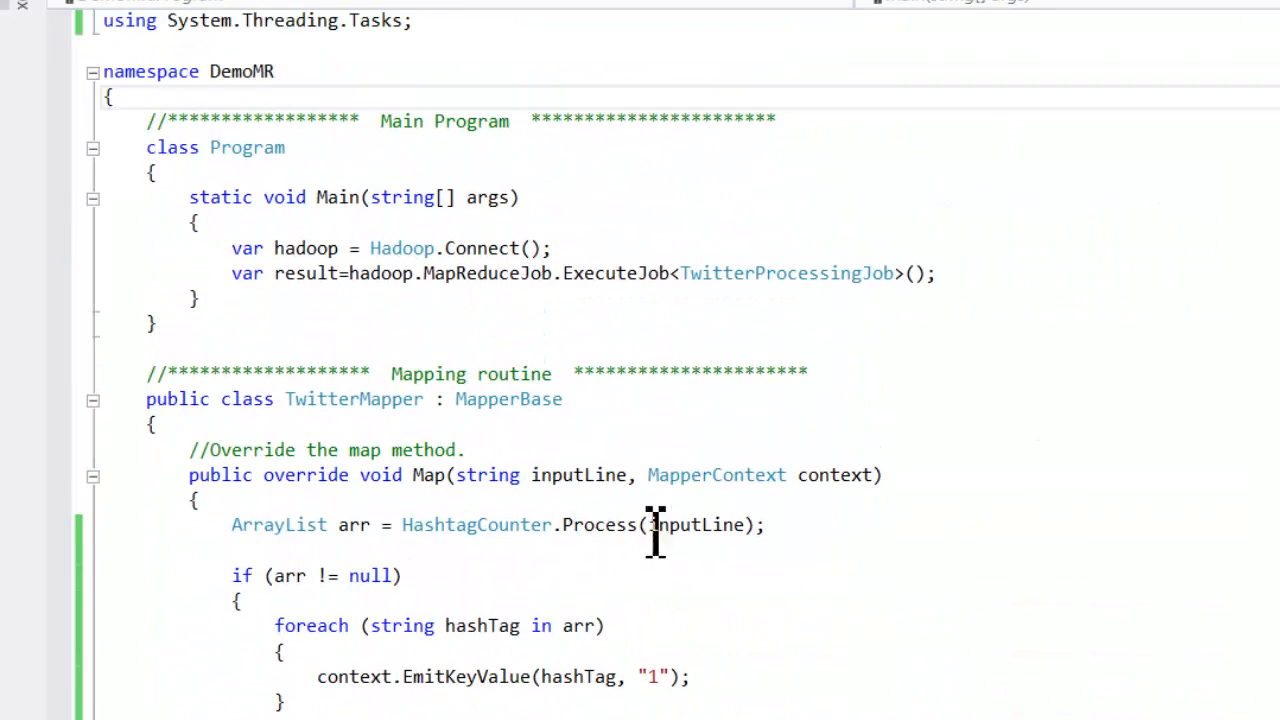
scroll("up", 3)
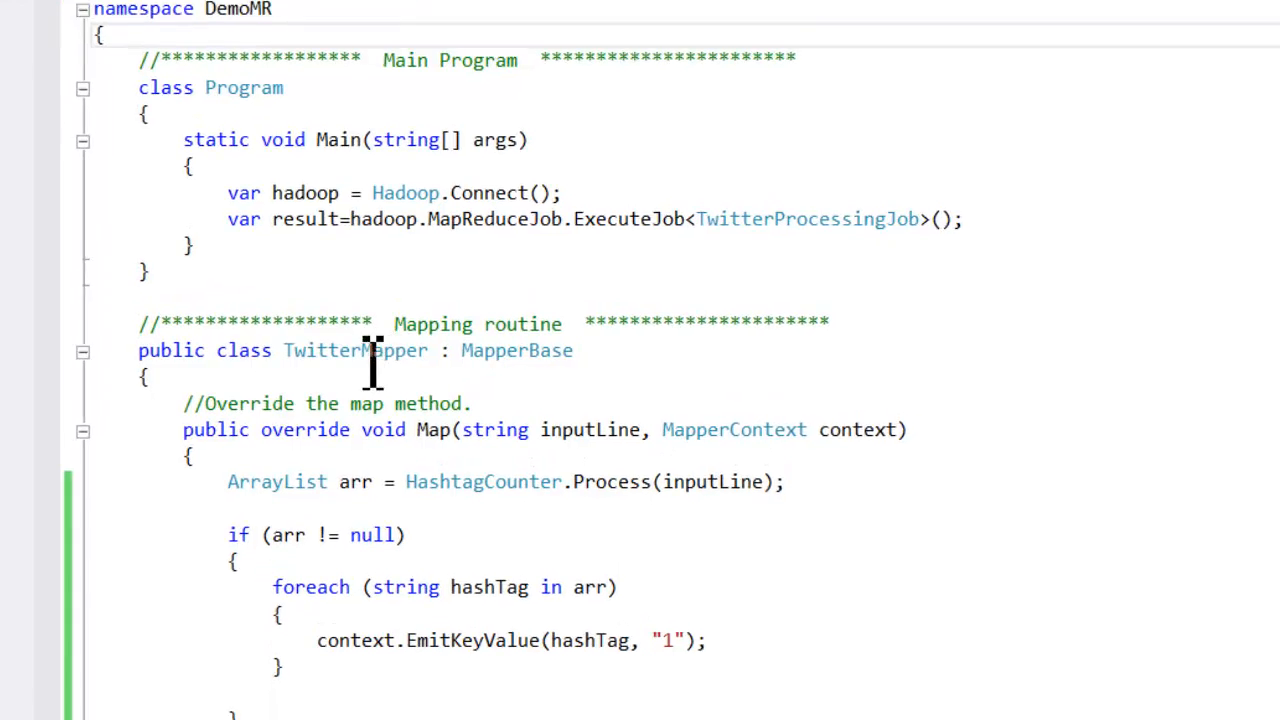
scroll("down", 3)
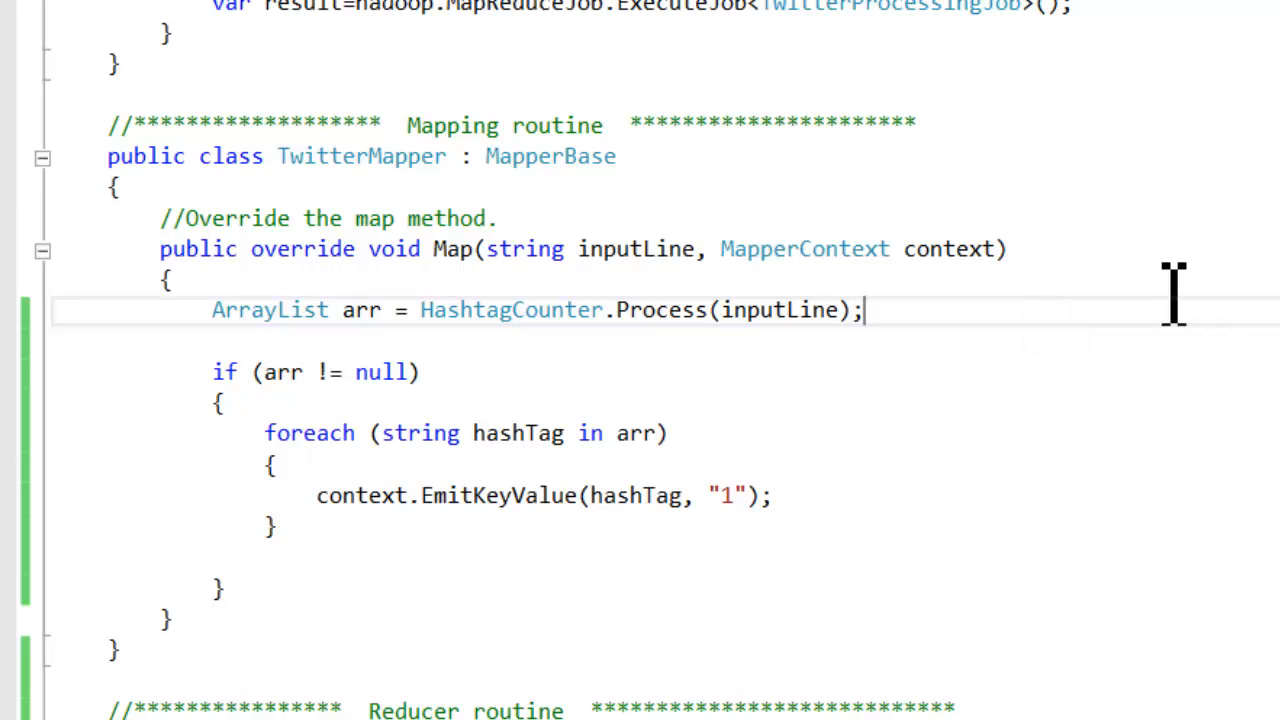
mouse_move(416, 344)
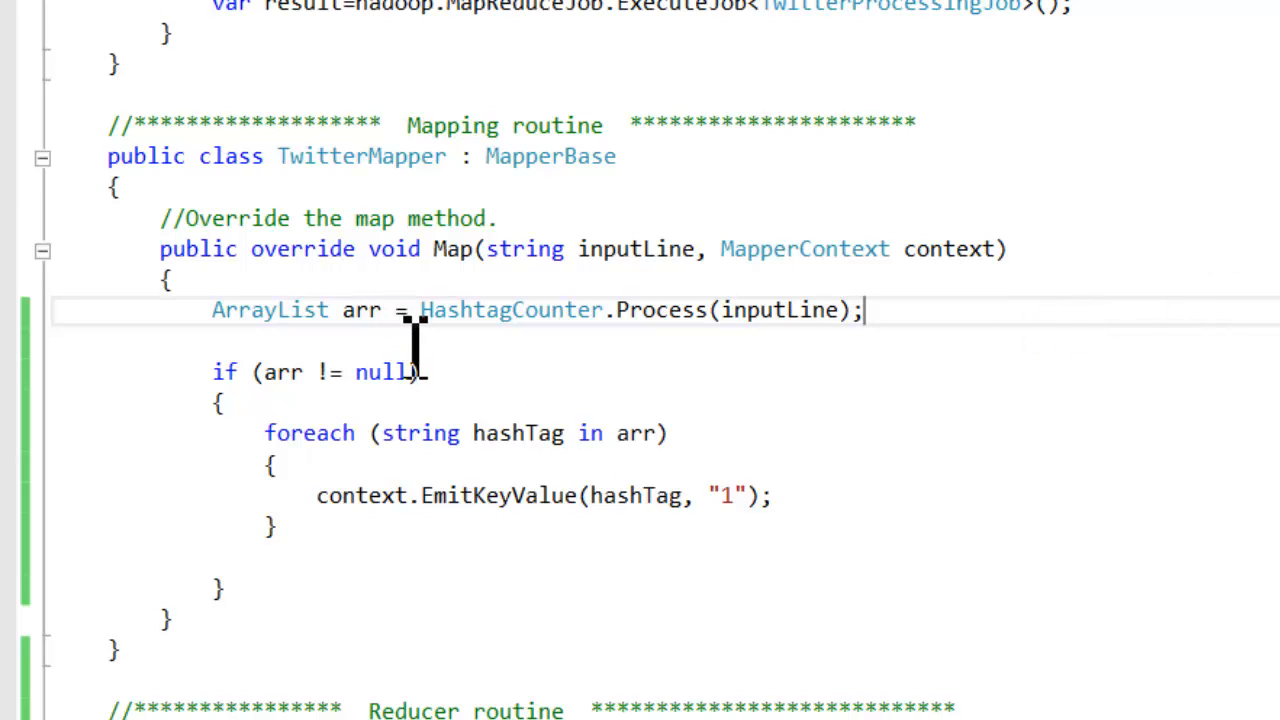
mouse_move(770, 310)
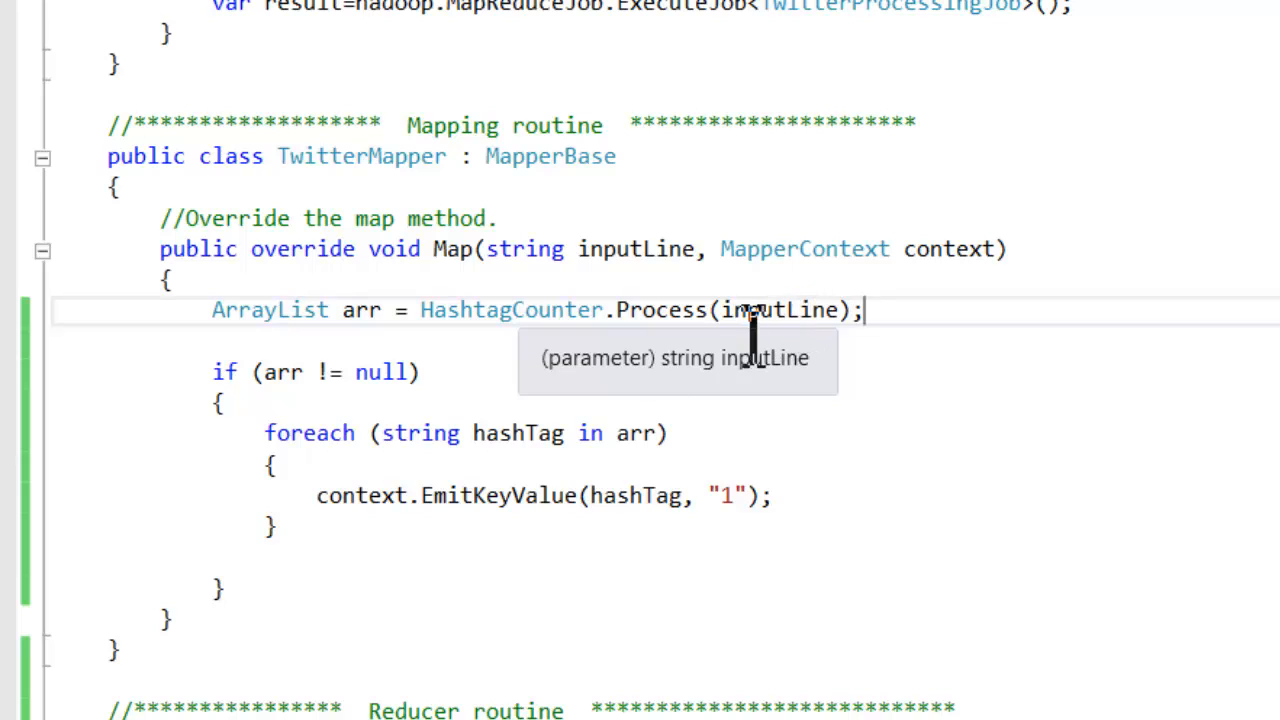
mouse_move(576, 370)
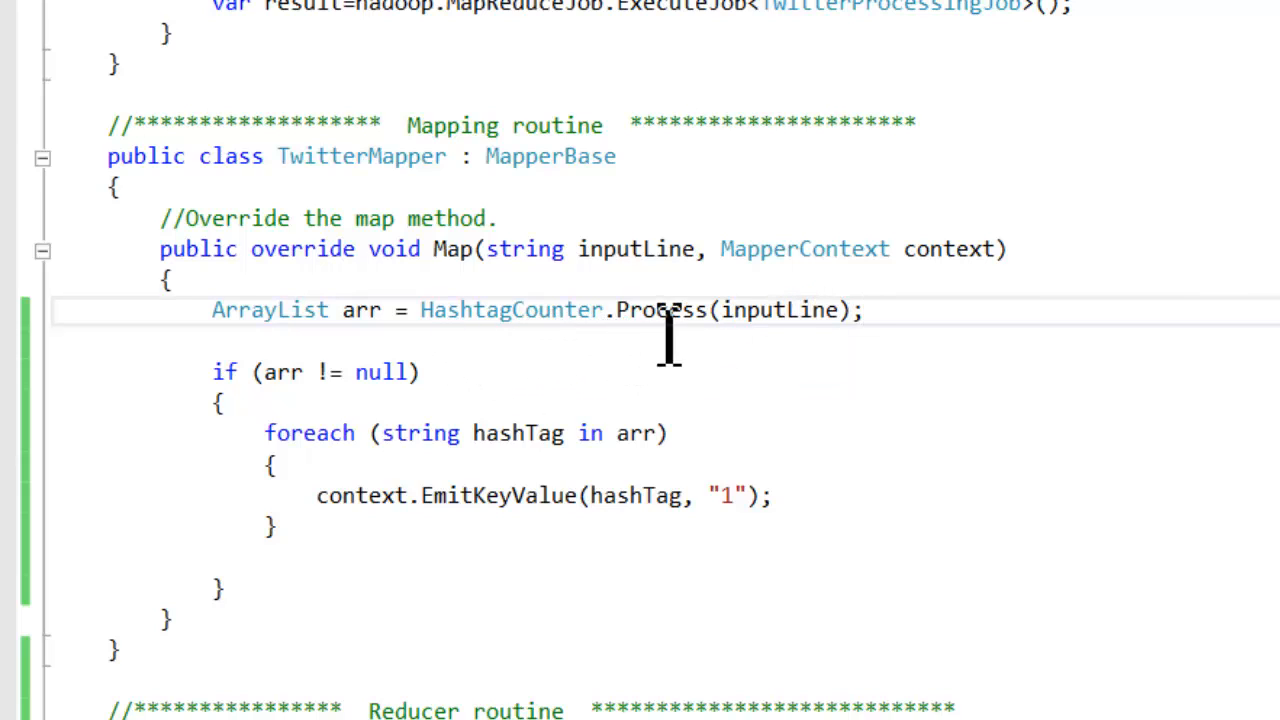
mouse_move(740, 310)
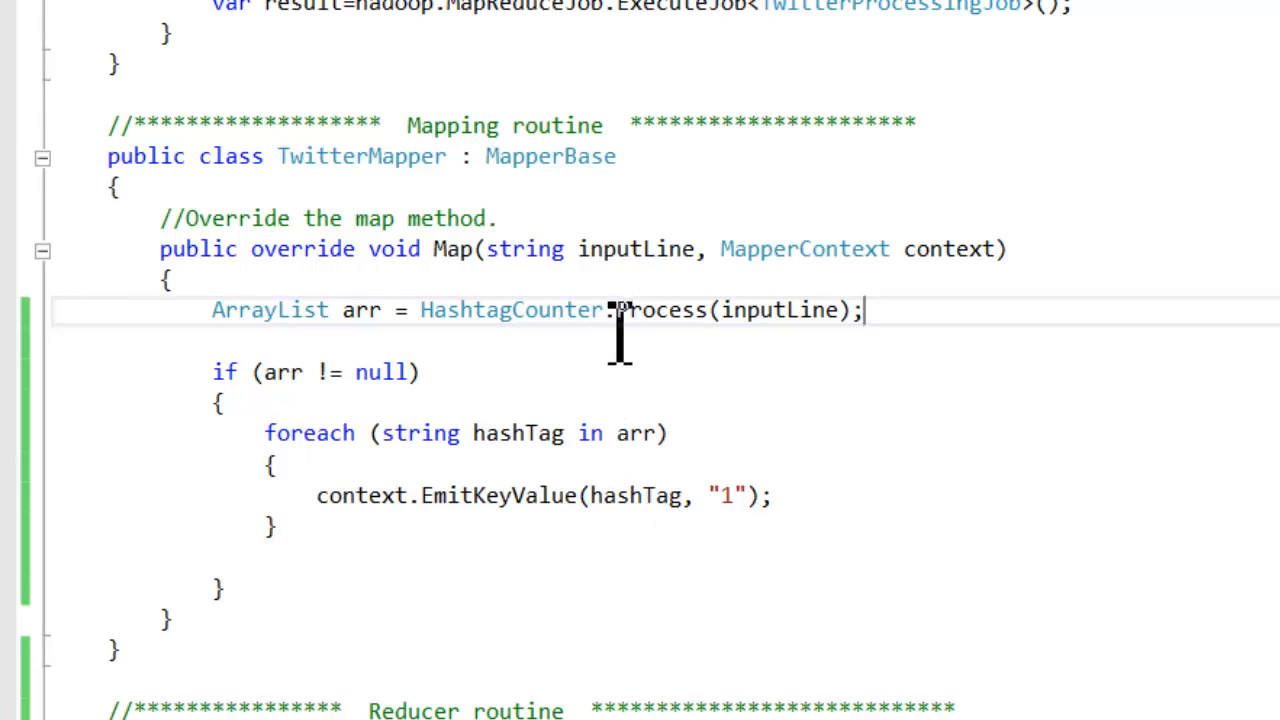
scroll("up", 3)
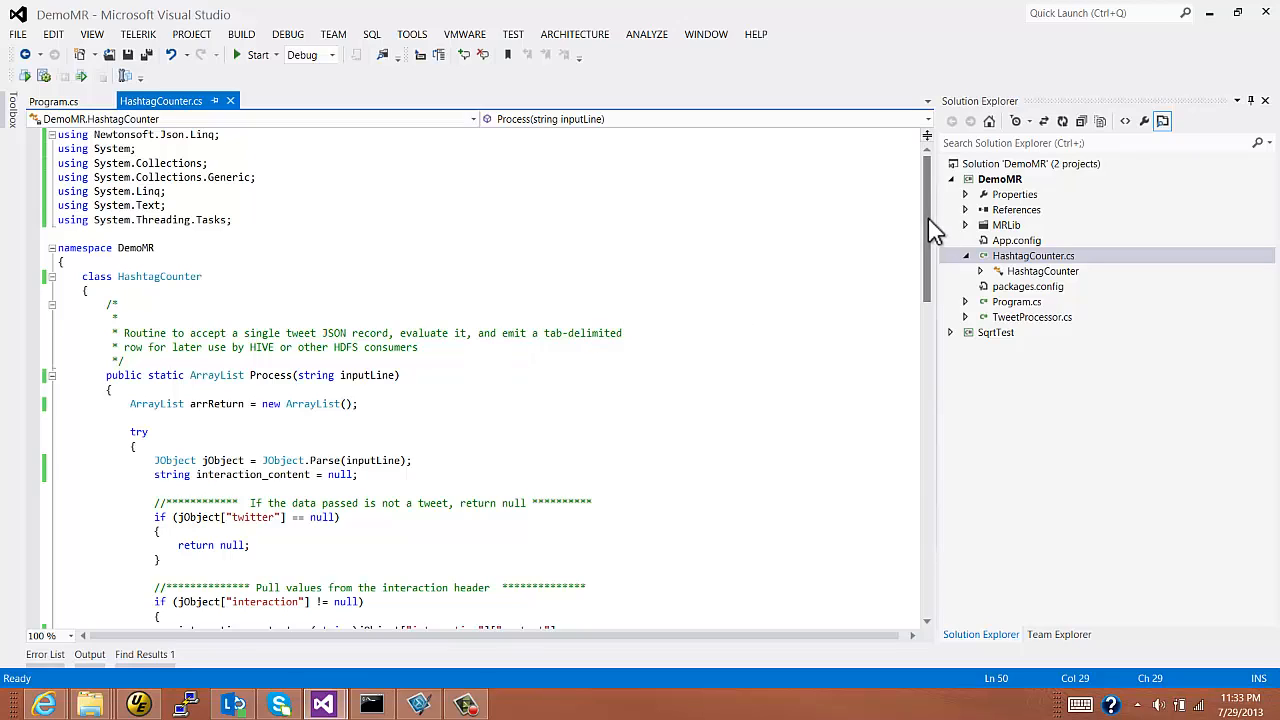
scroll("down", 3)
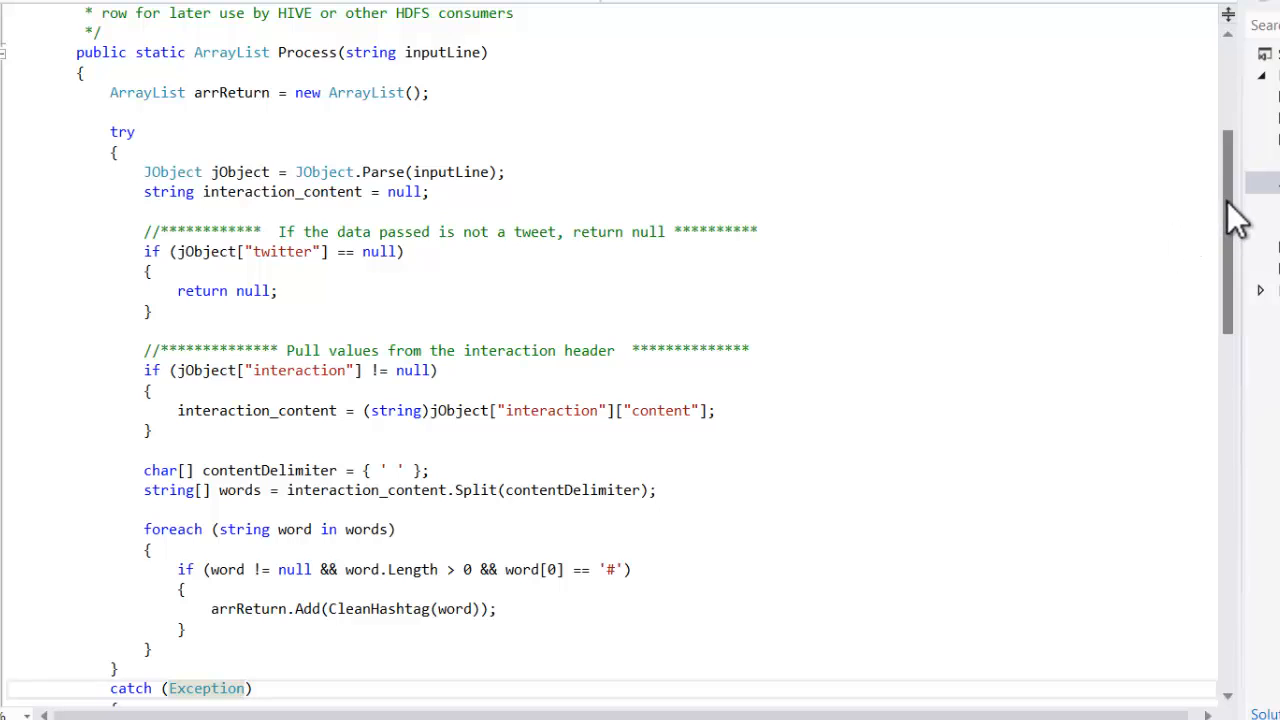
scroll("down", 3)
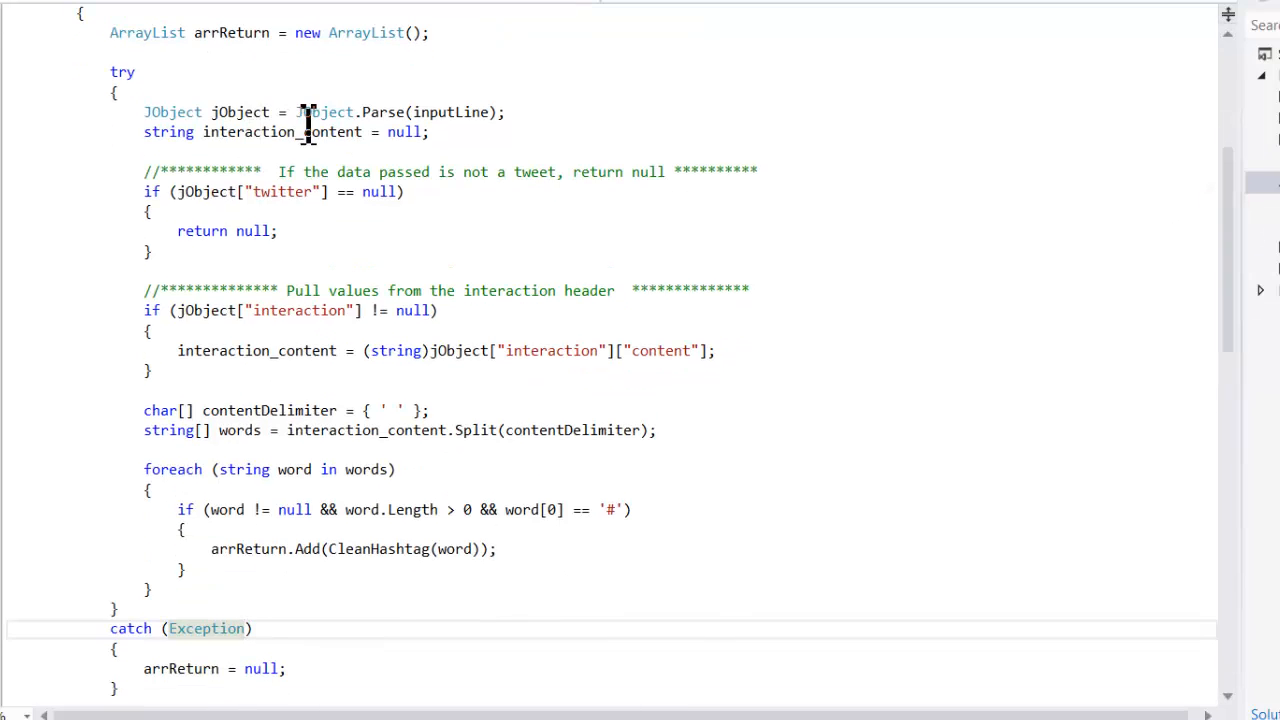
mouse_move(490, 172)
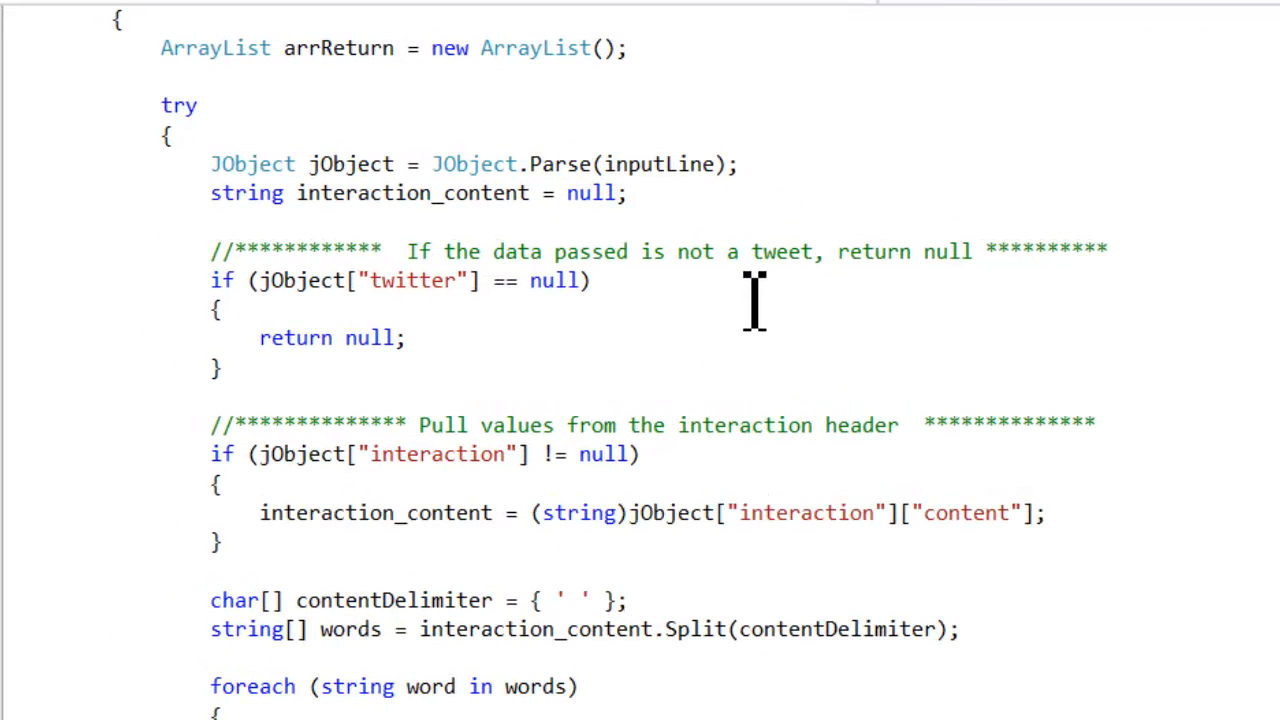
mouse_move(162, 290)
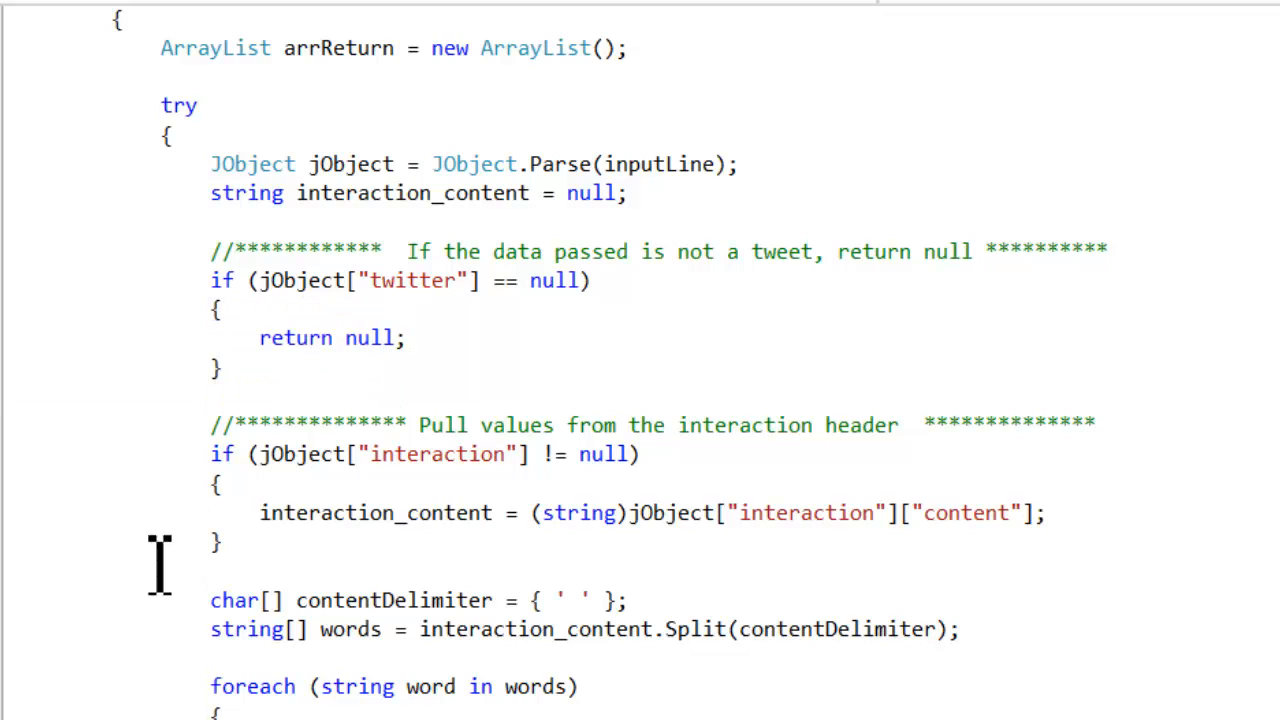
mouse_move(850, 550)
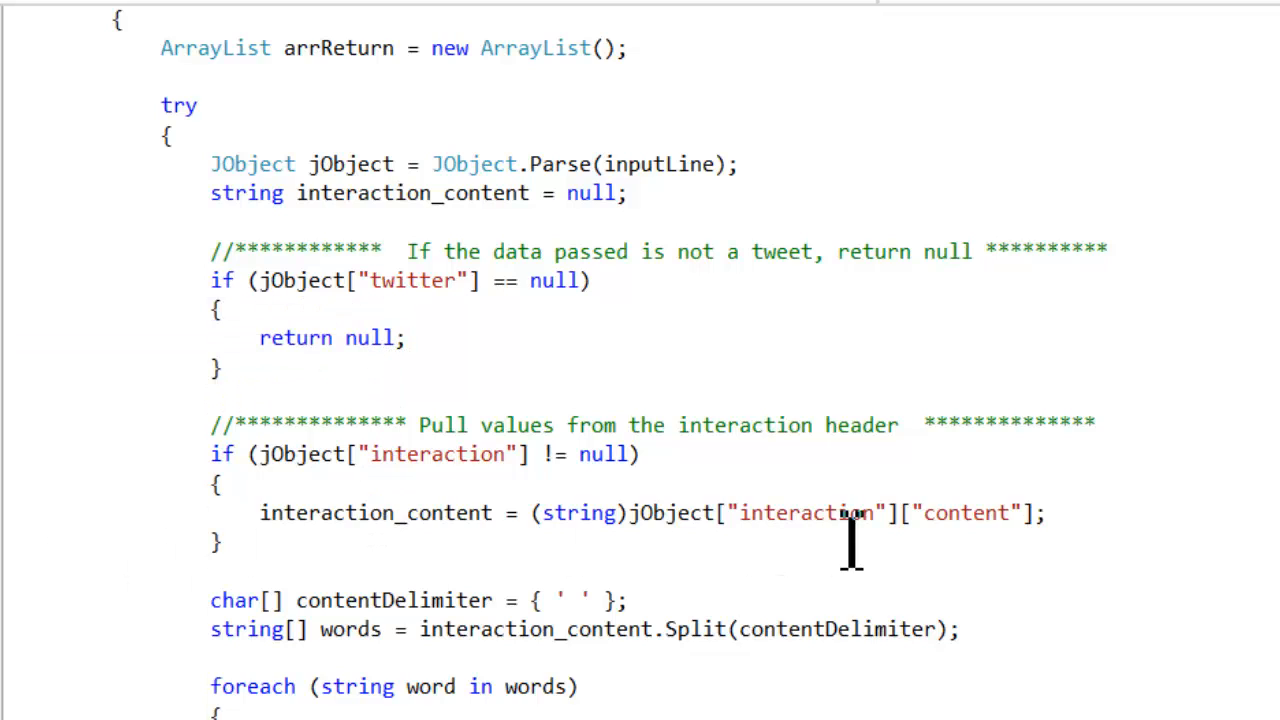
mouse_move(850, 540)
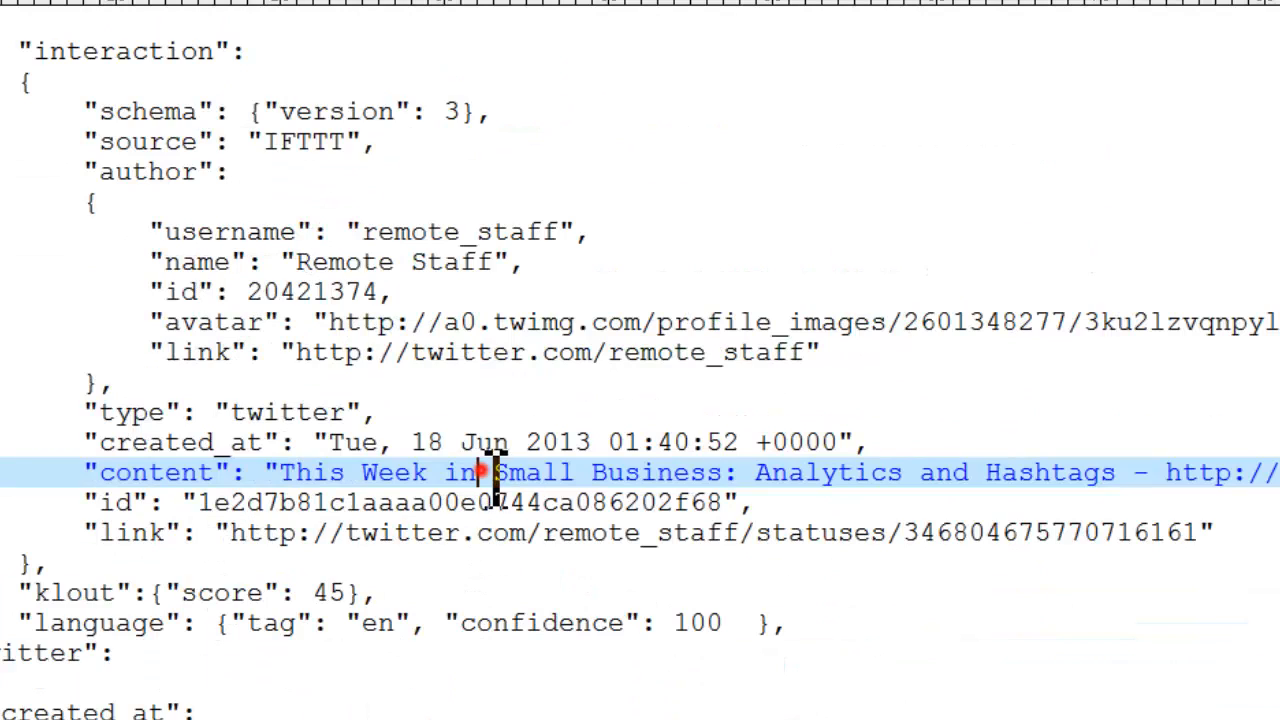
Highlight the content field in the sample tweet JSON, then reach CleanHashtag and the TwitterMapper
left_click_drag(490, 472, 820, 502)
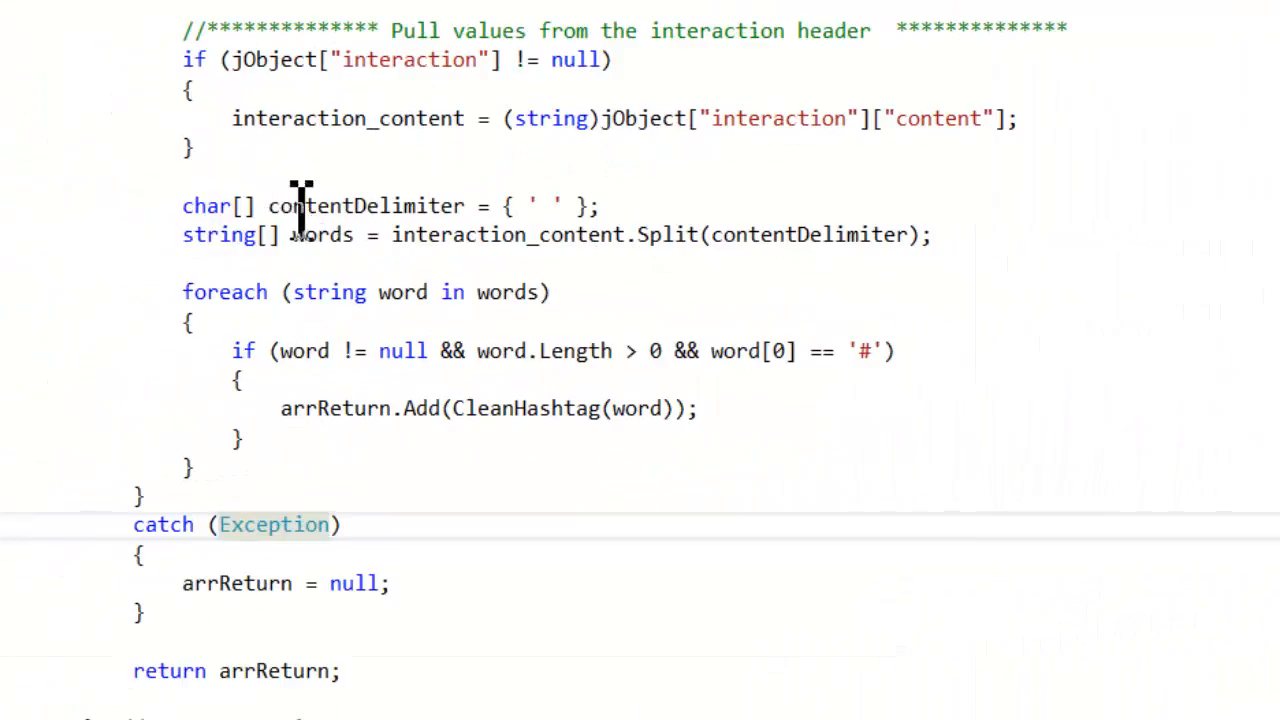
mouse_move(684, 330)
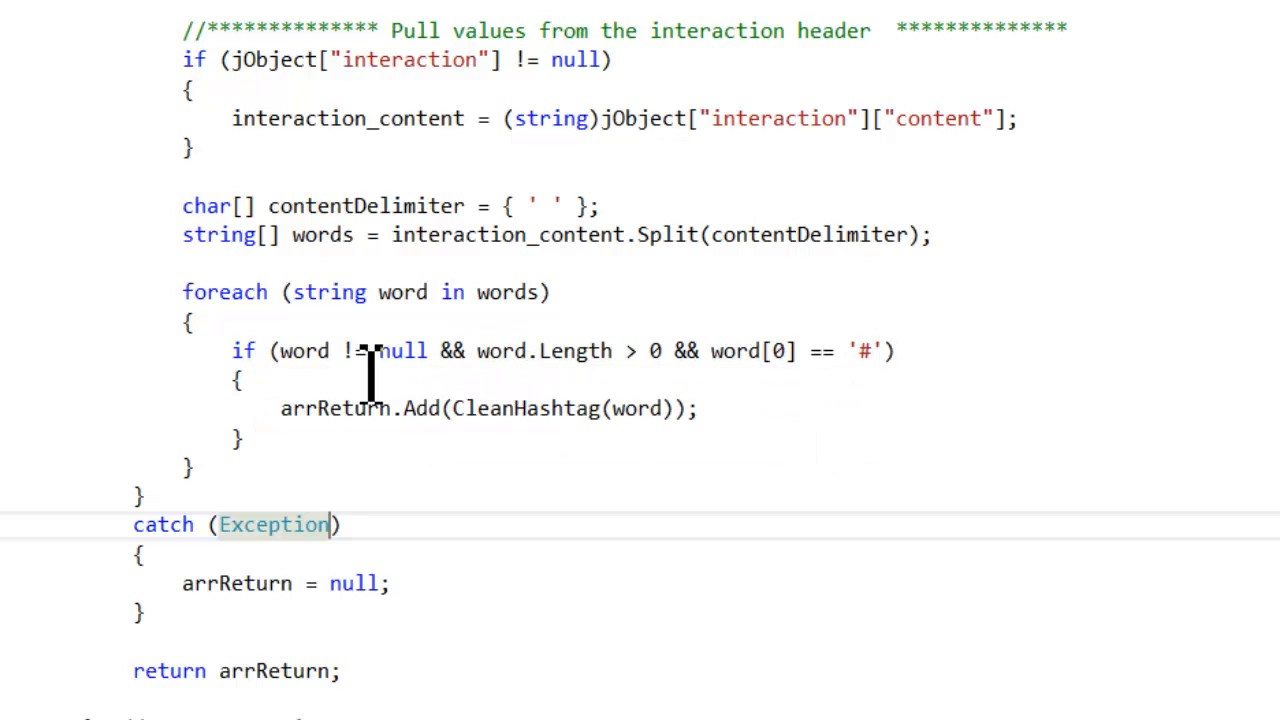
mouse_move(624, 360)
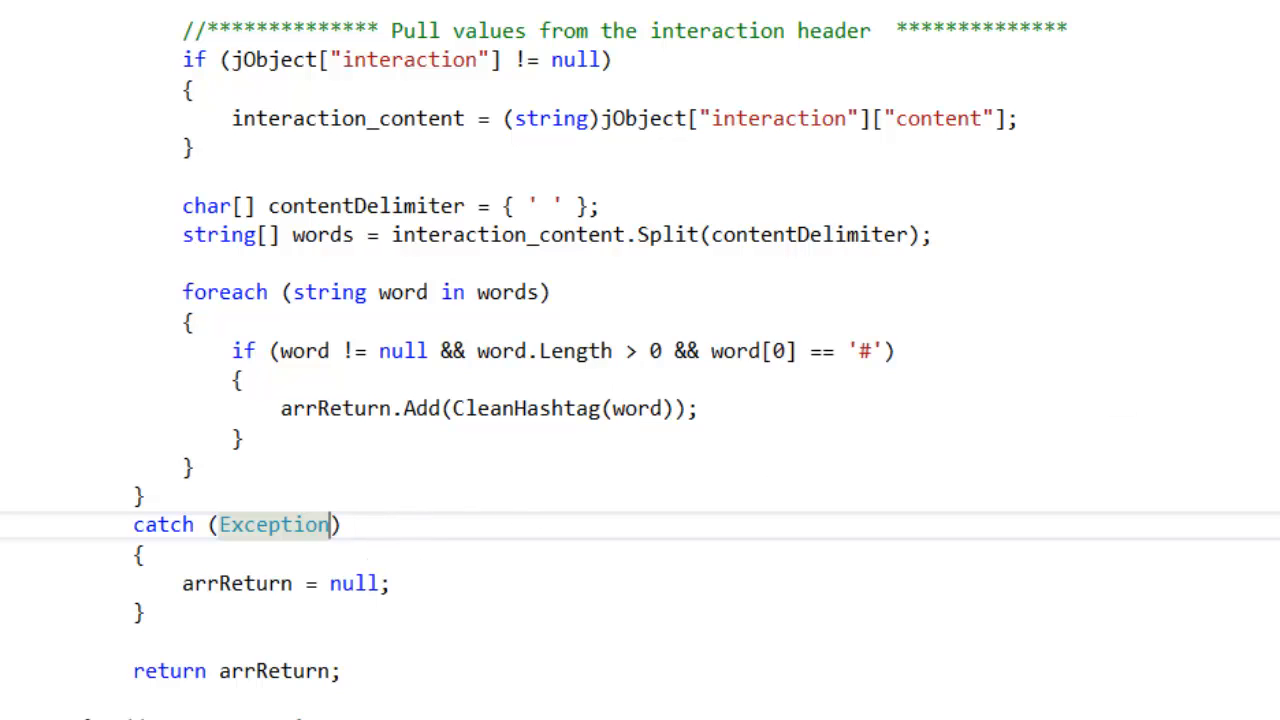
scroll("down", 3)
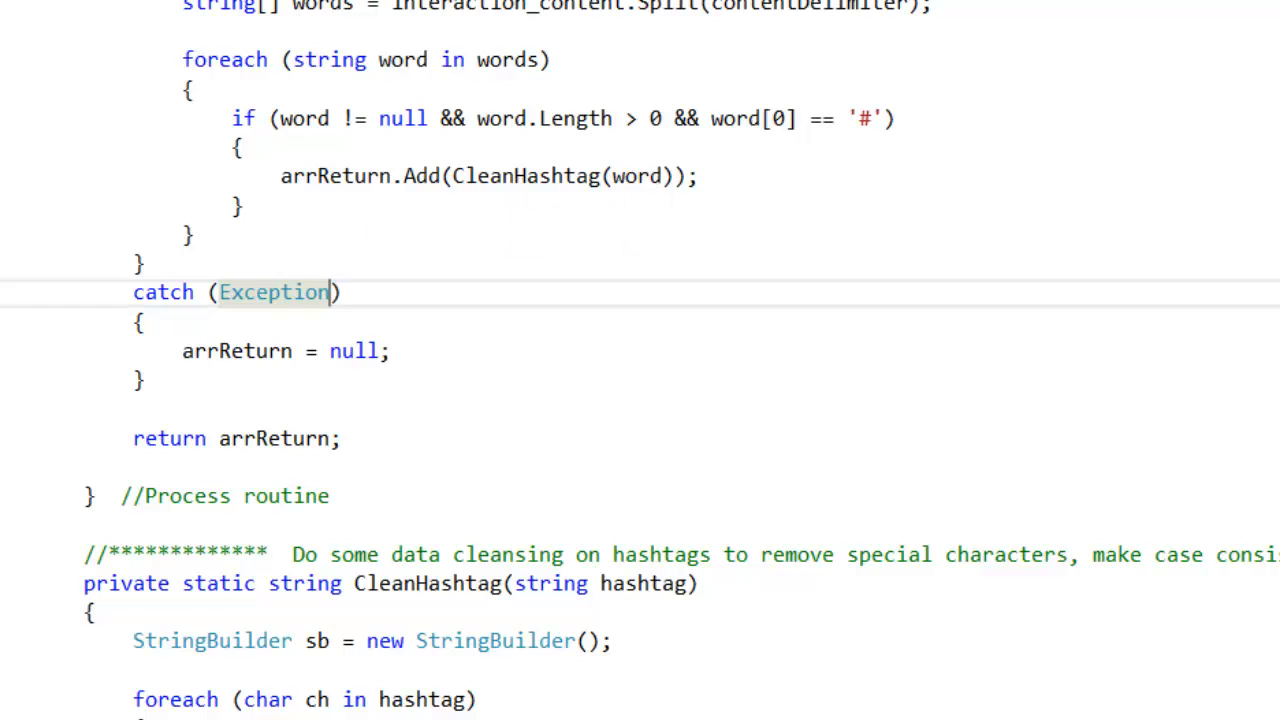
scroll("down", 3)
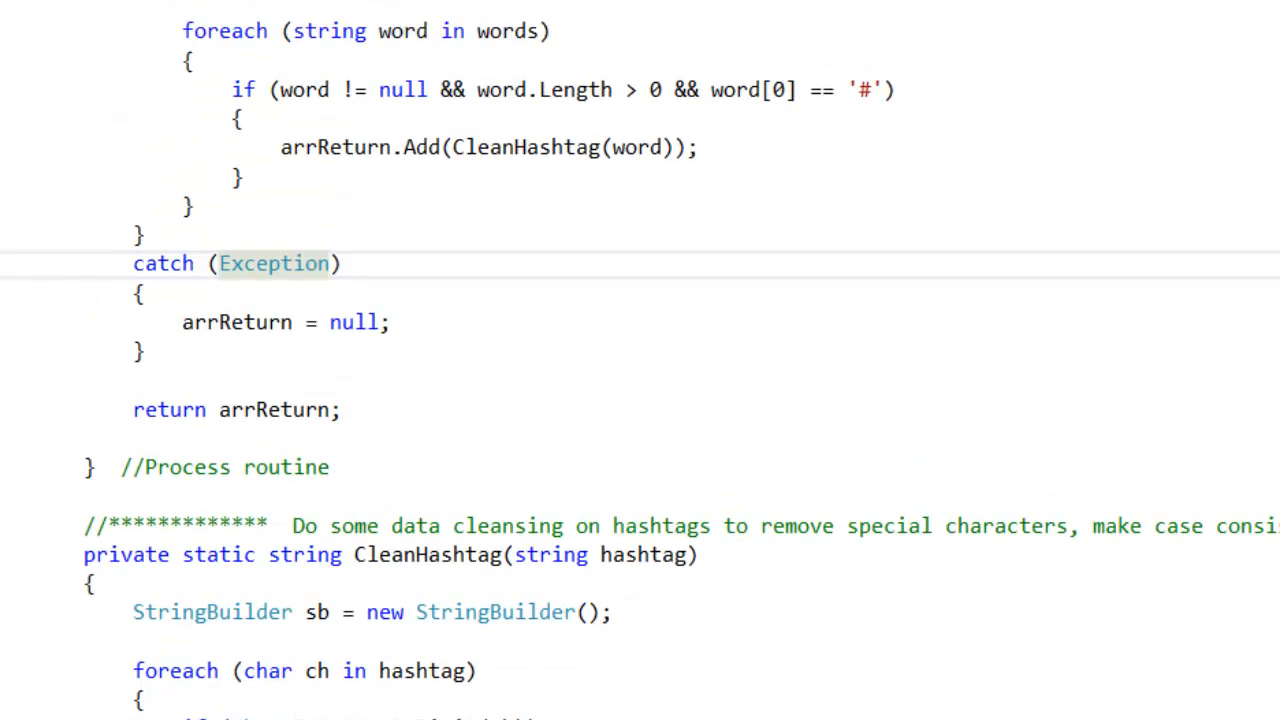
mouse_move(532, 206)
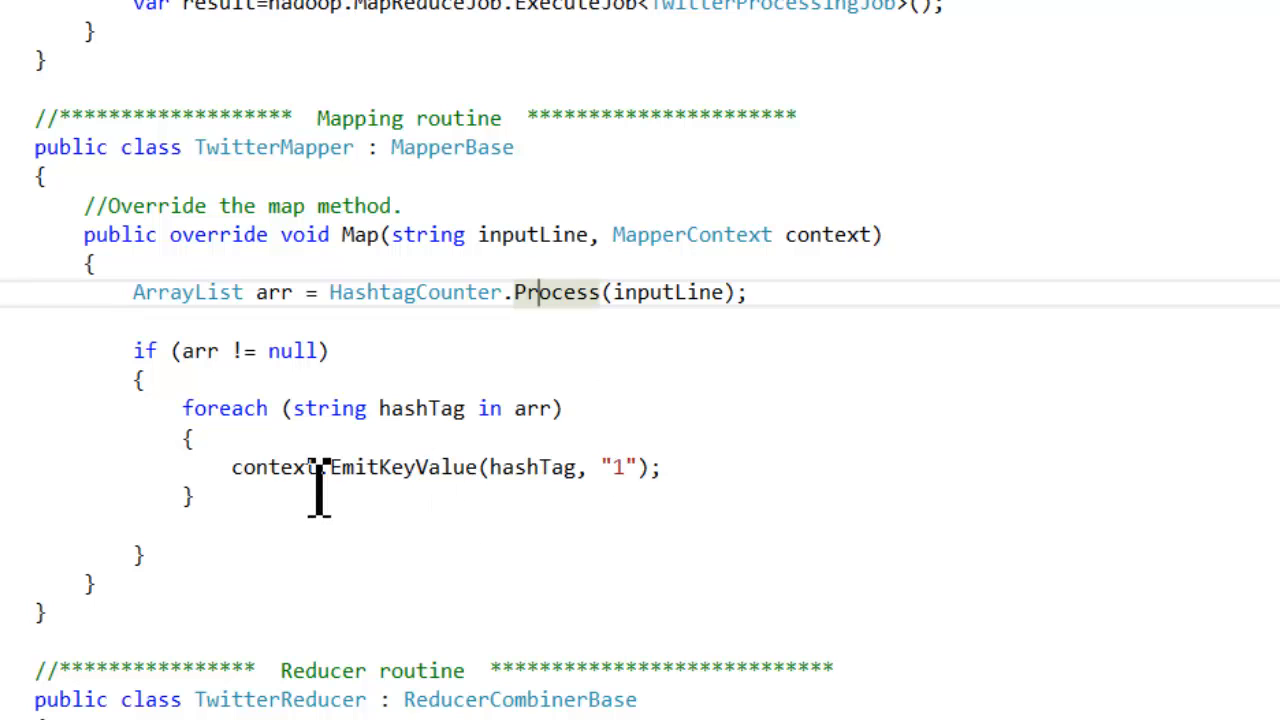
mouse_move(320, 490)
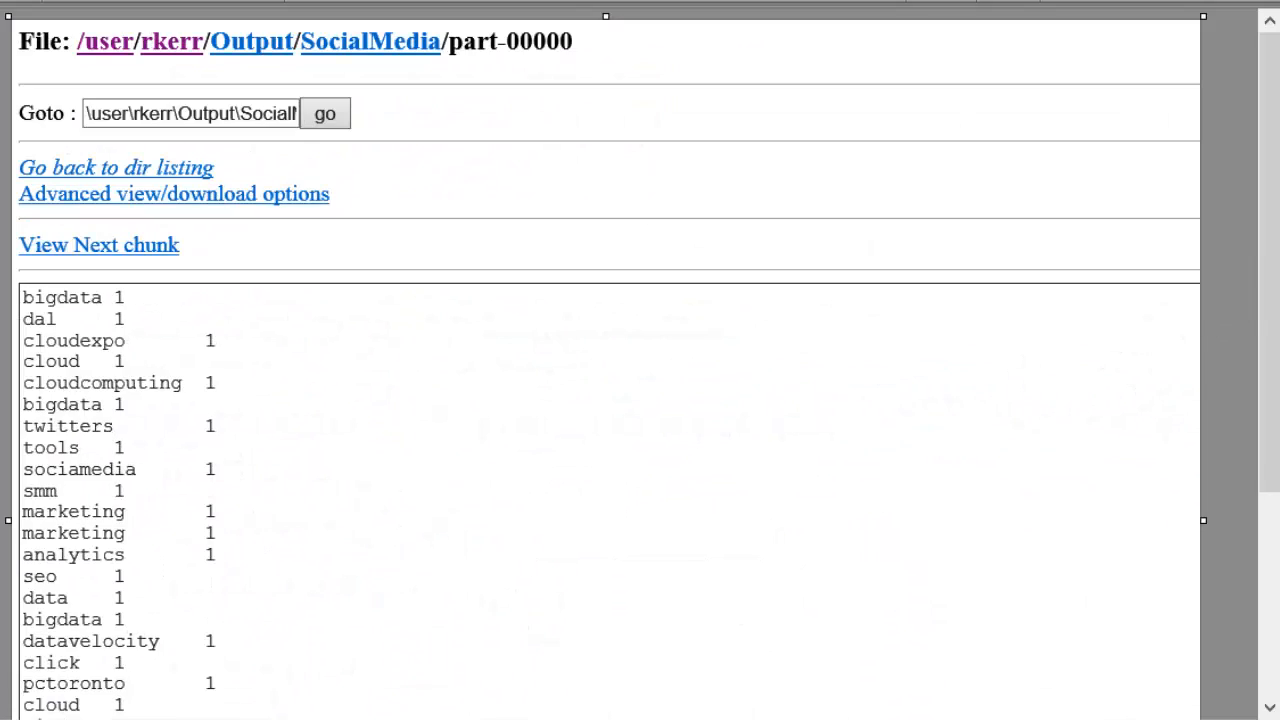
scroll("down", 3)
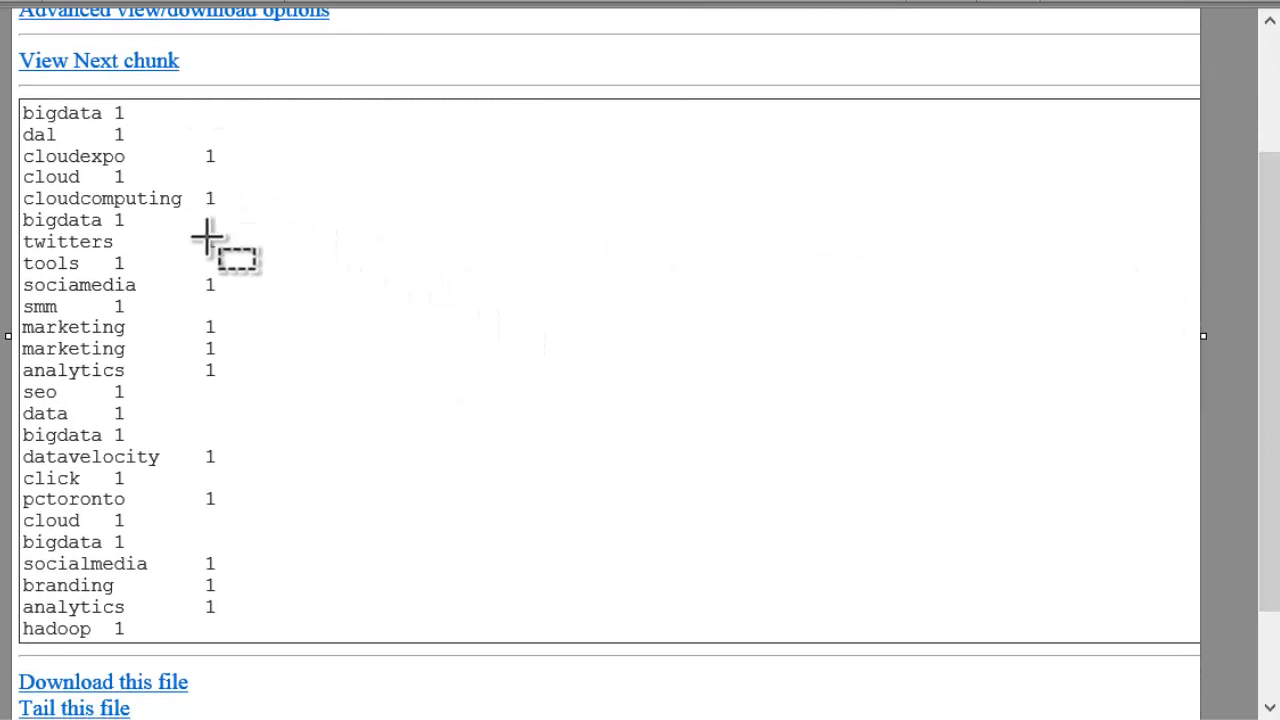
mouse_move(30, 340)
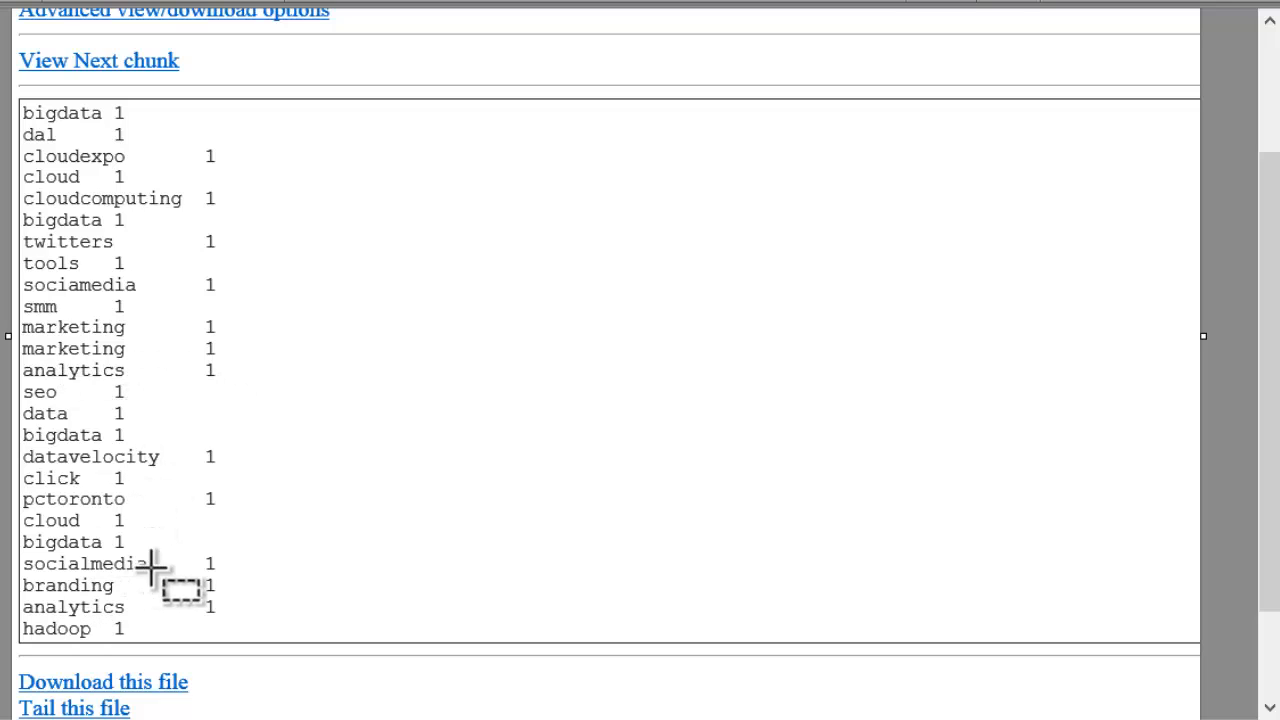
mouse_move(70, 190)
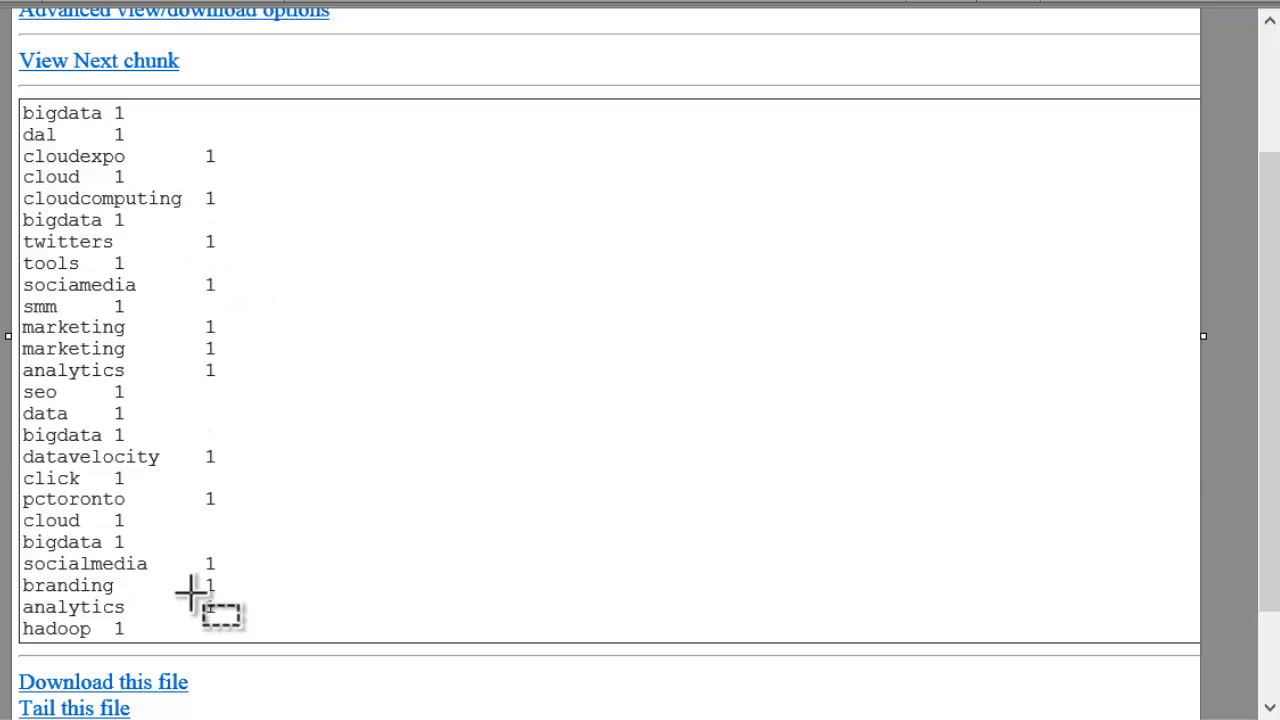
mouse_move(344, 516)
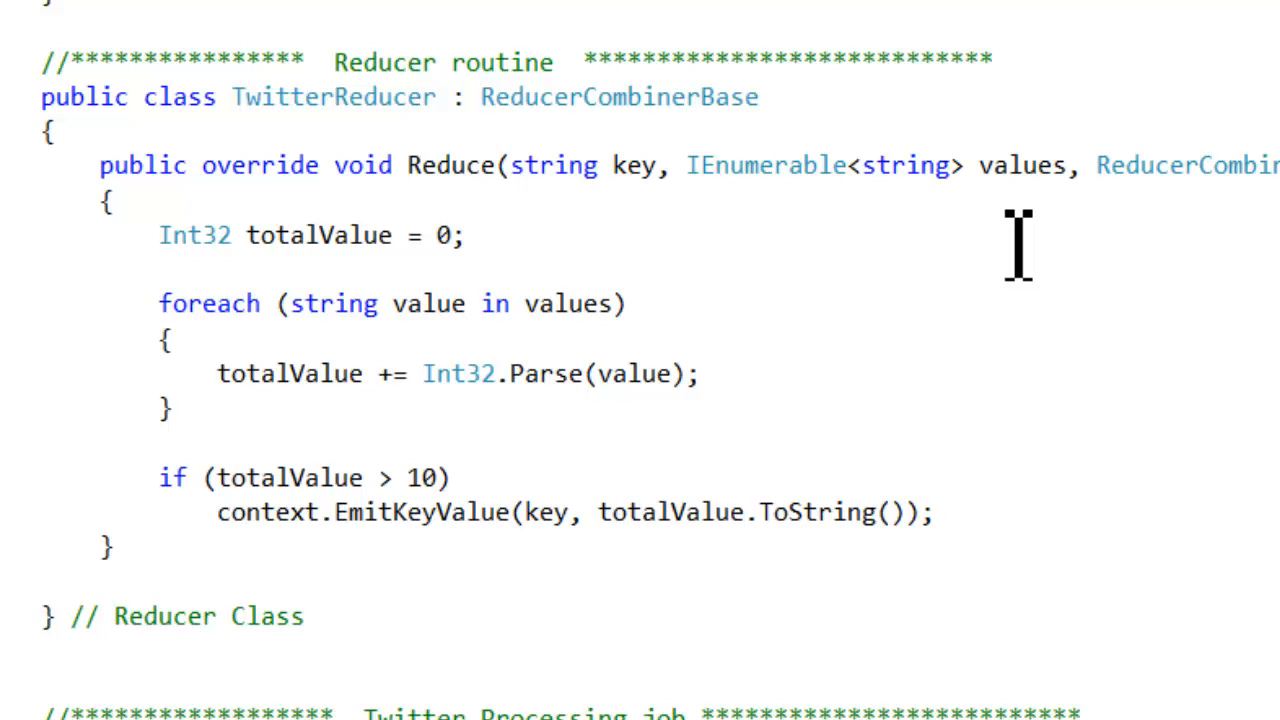
scroll("up", 3)
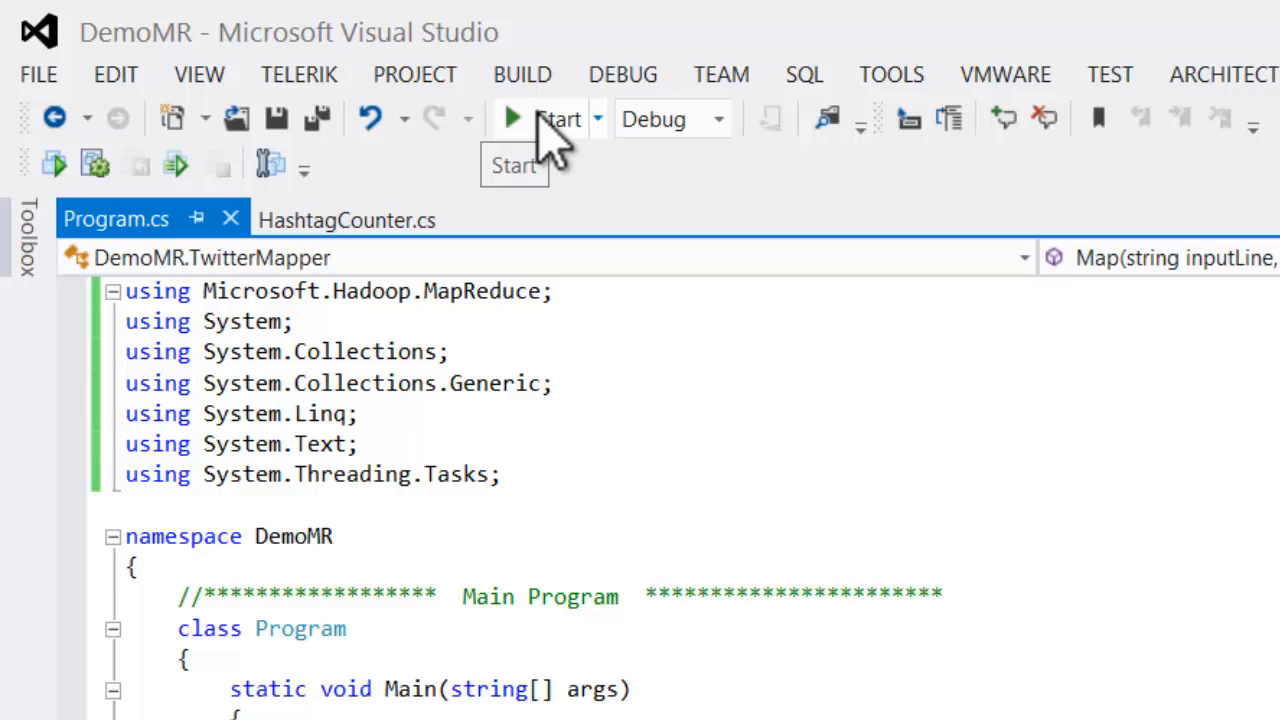
Start the DemoMR project so the MapReduce job builds and runs against Hadoop
left_click(512, 118)
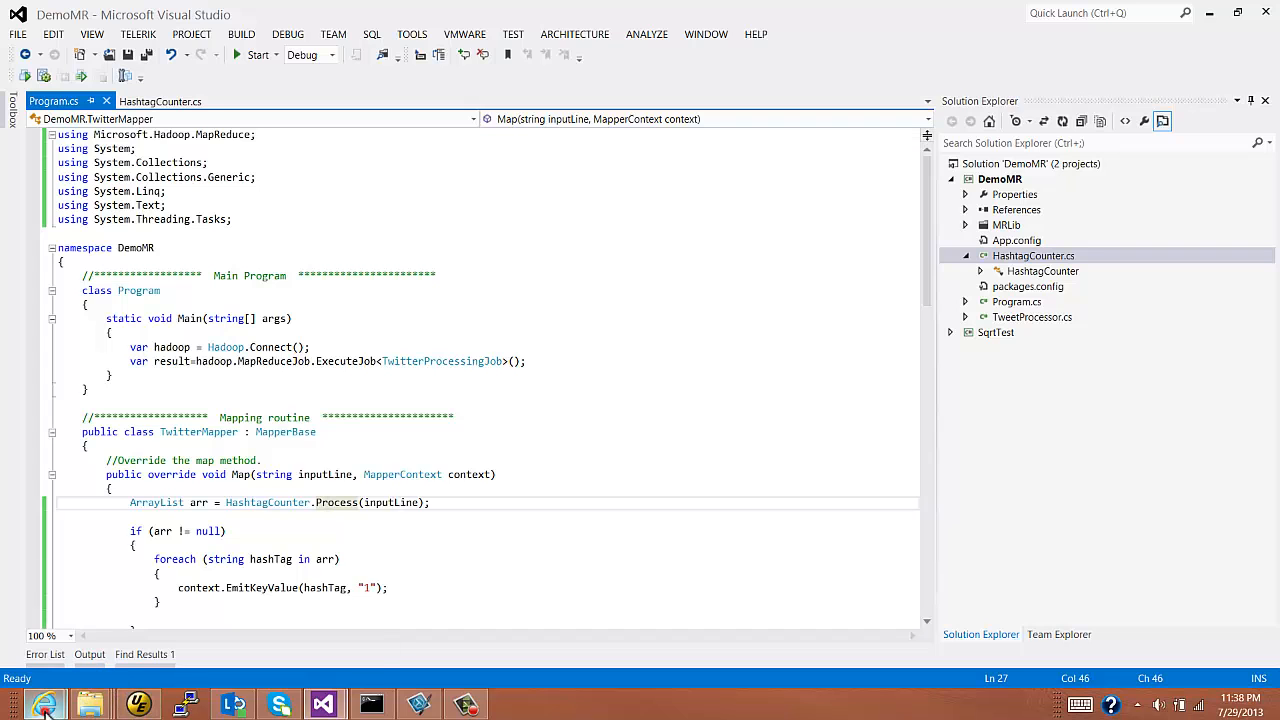
mouse_move(464, 704)
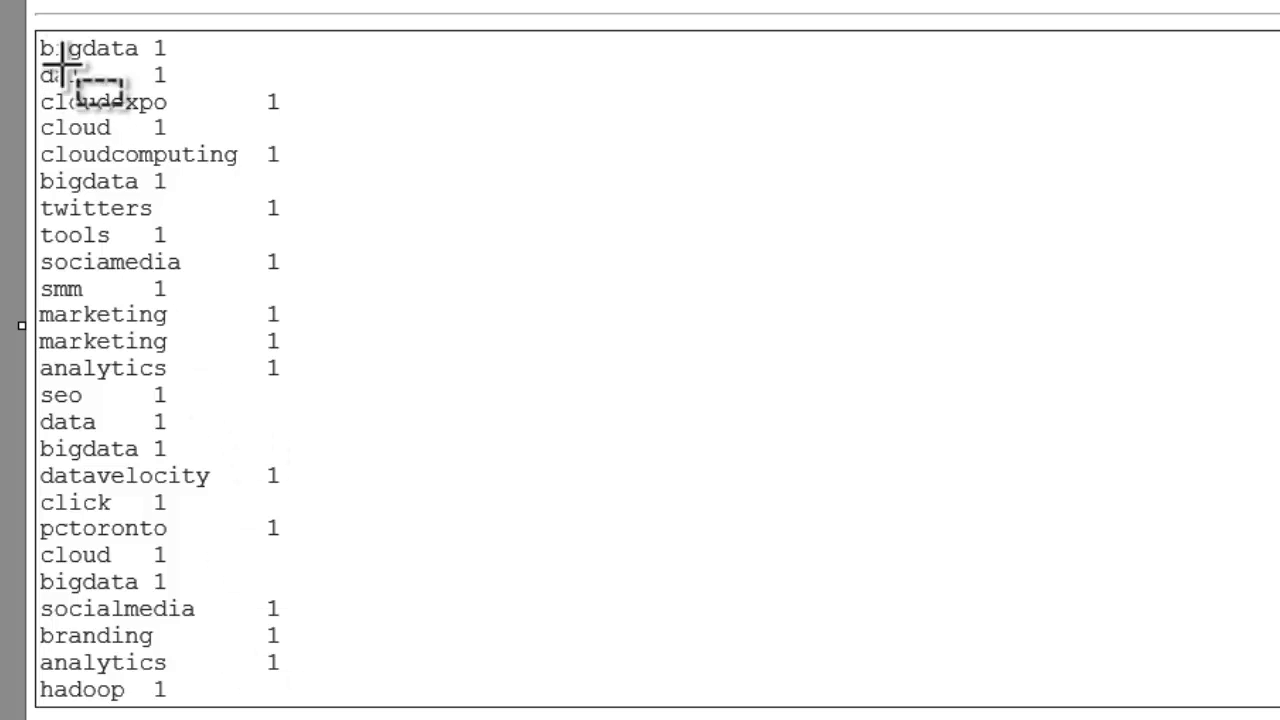
mouse_move(130, 448)
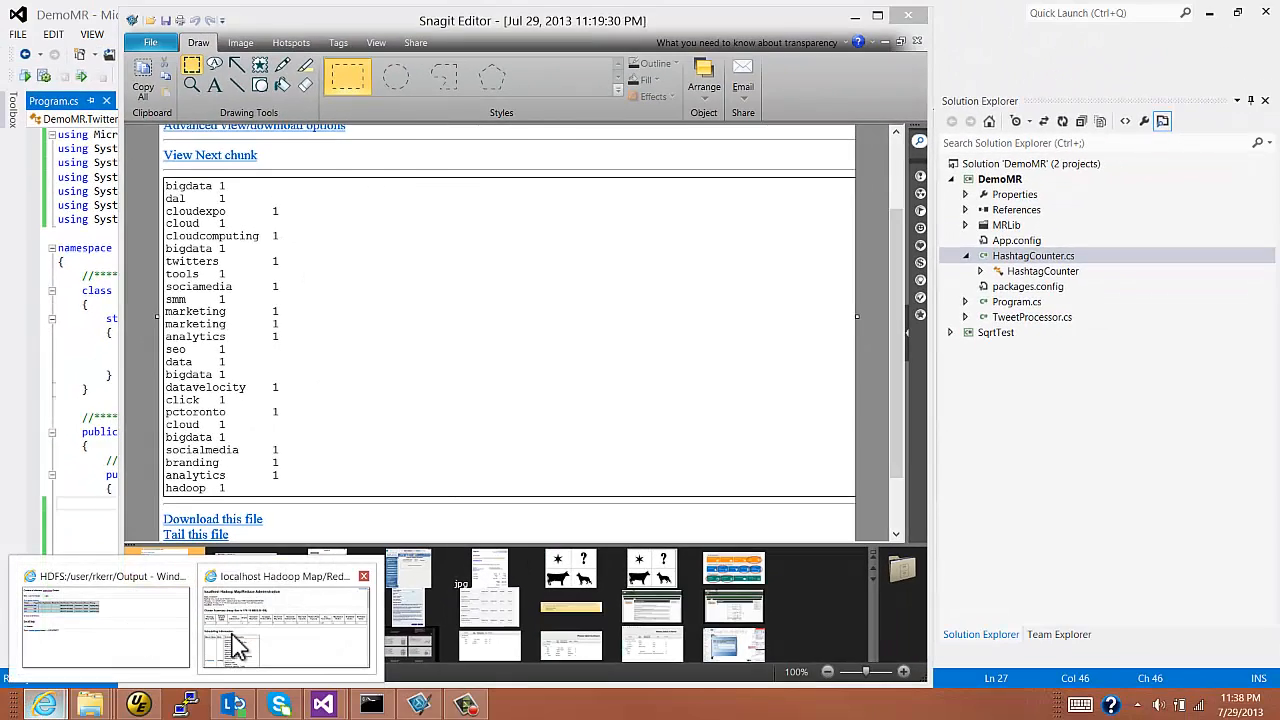
Switch from the Snagit capture to the browser showing the HDFS /user/rkerr/Output directory
left_click(104, 616)
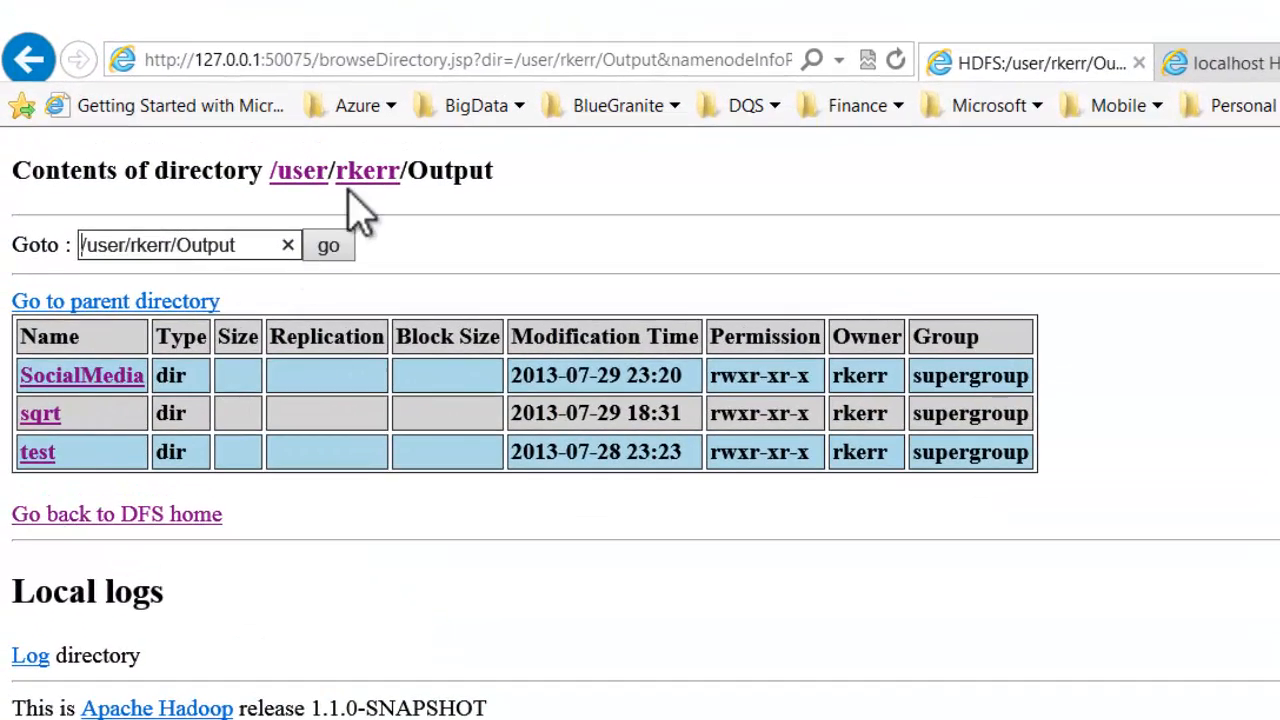
View the SocialMedia part-00000 output listing reduced hashtag counts such as bigdata 1332
left_click(82, 376)
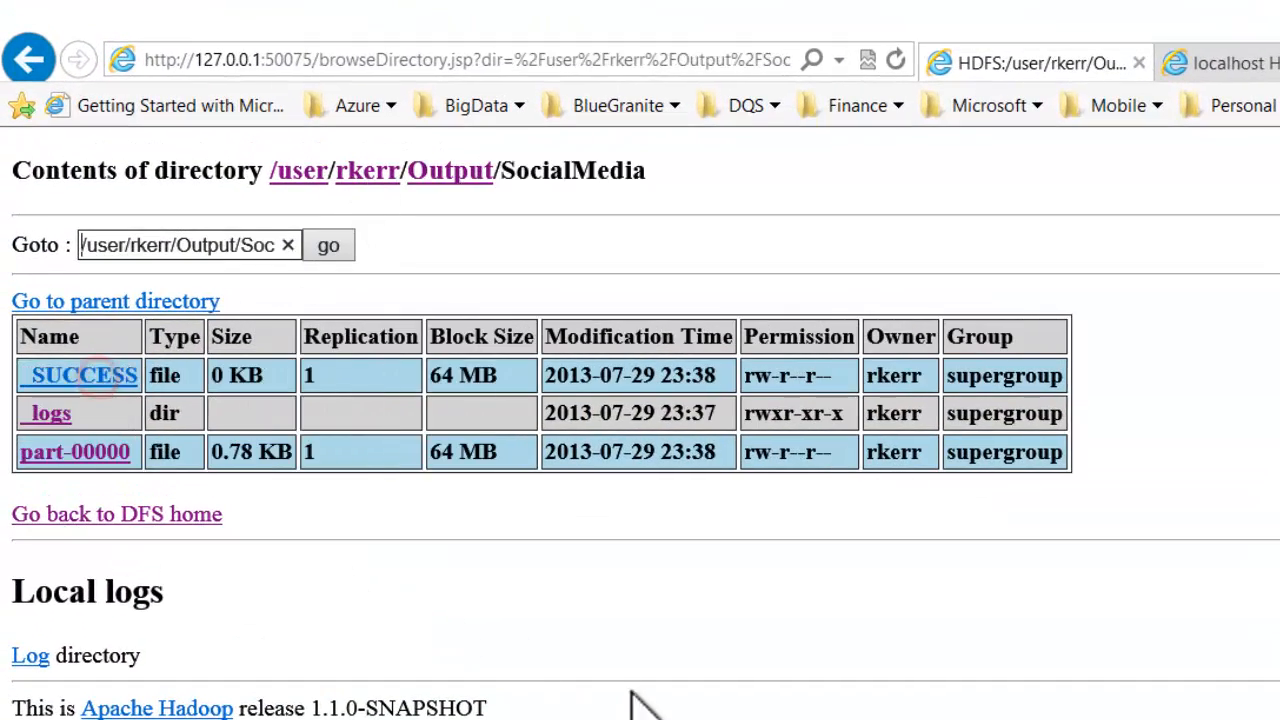
left_click(74, 452)
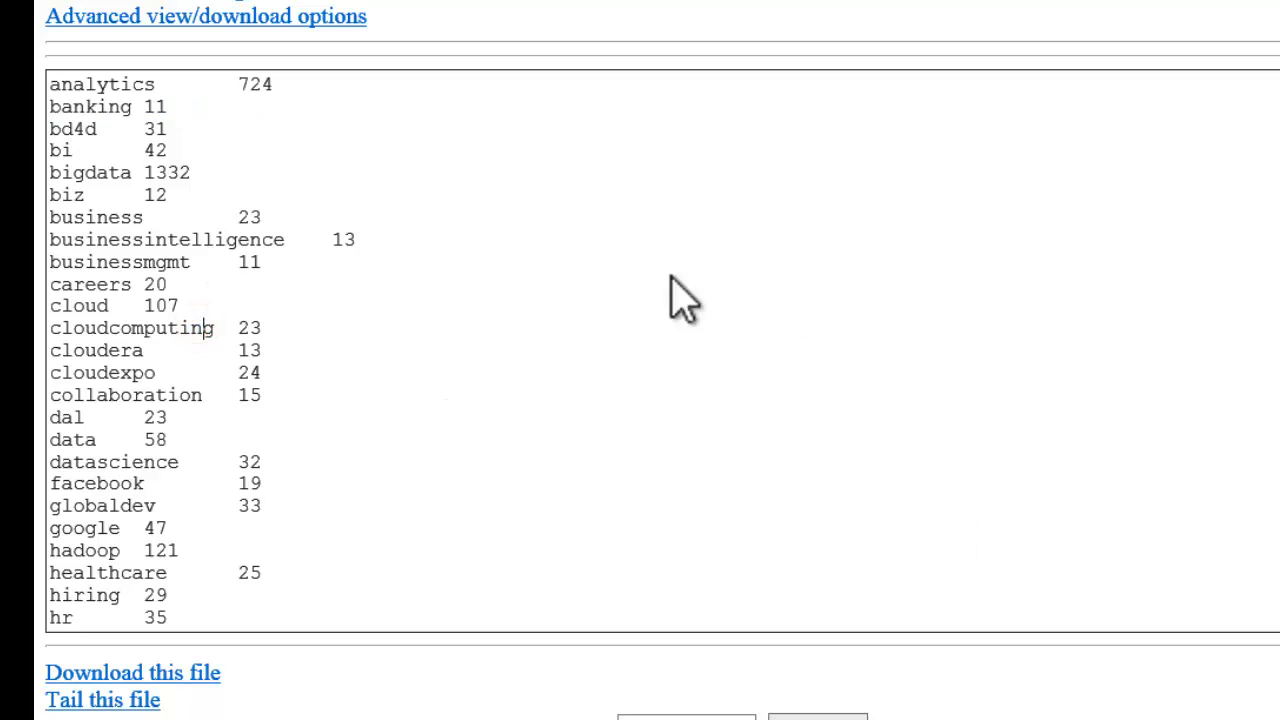
mouse_move(168, 364)
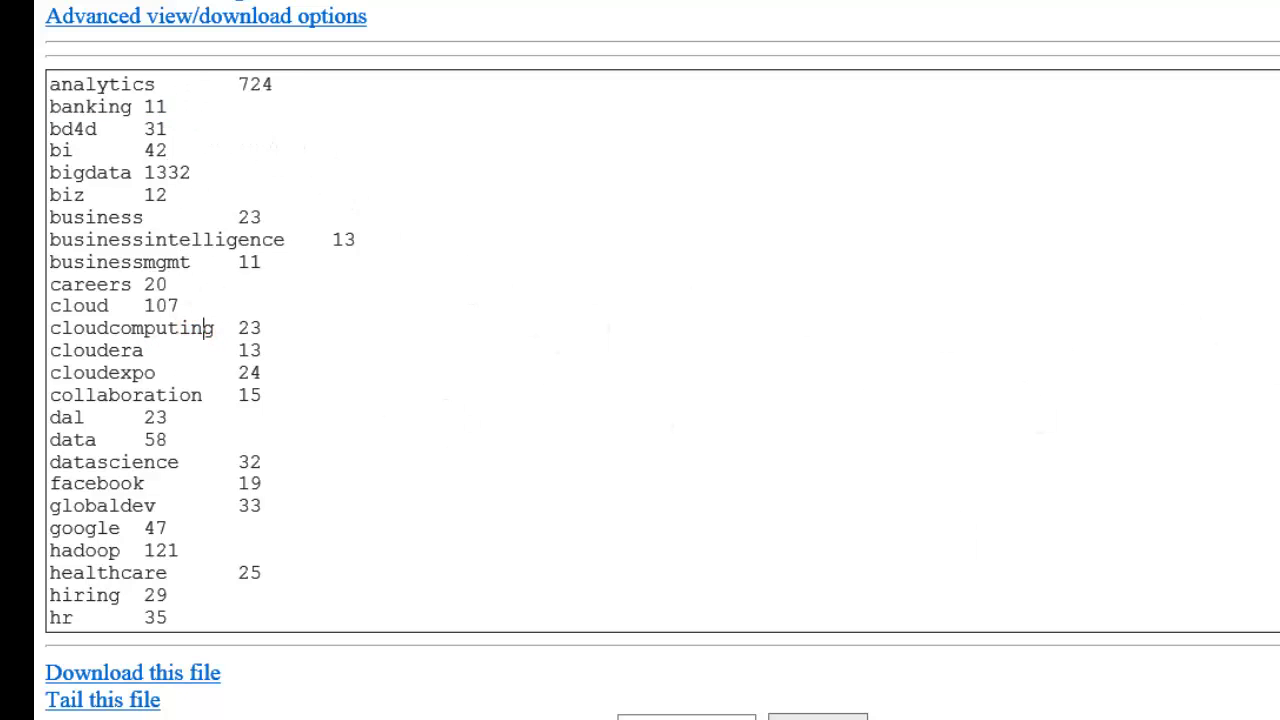
scroll("down", 3)
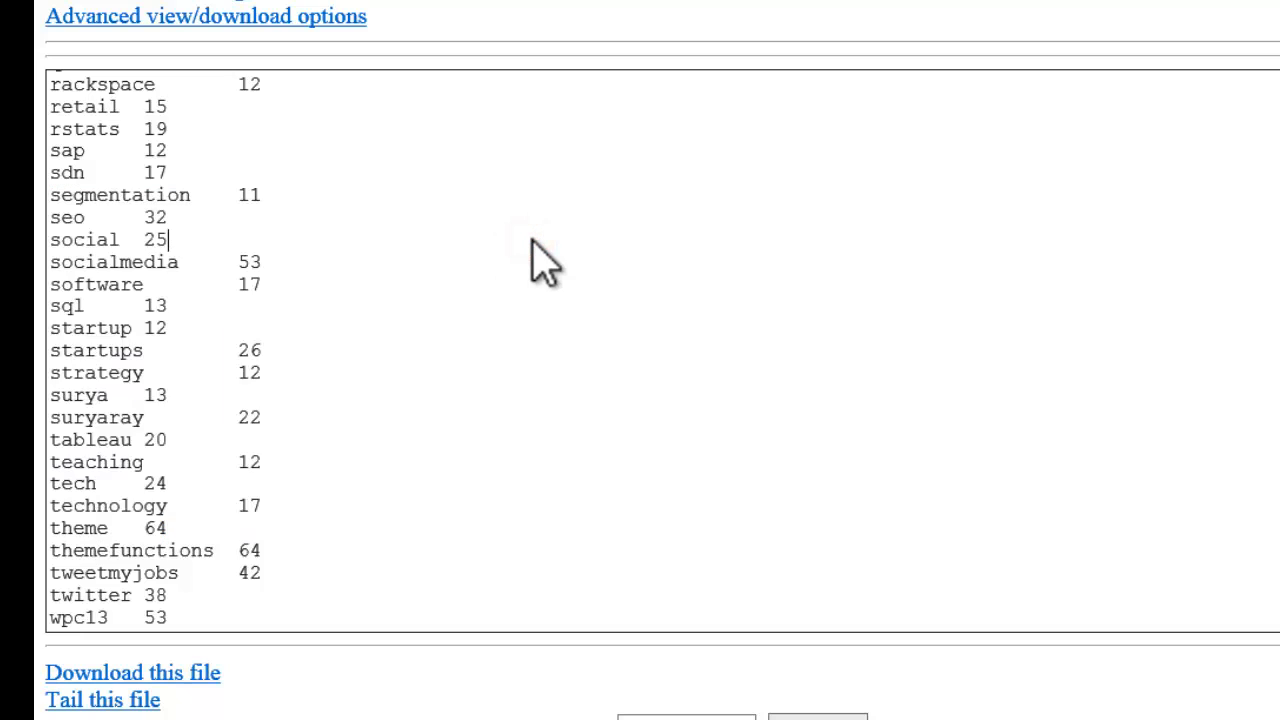
mouse_move(616, 304)
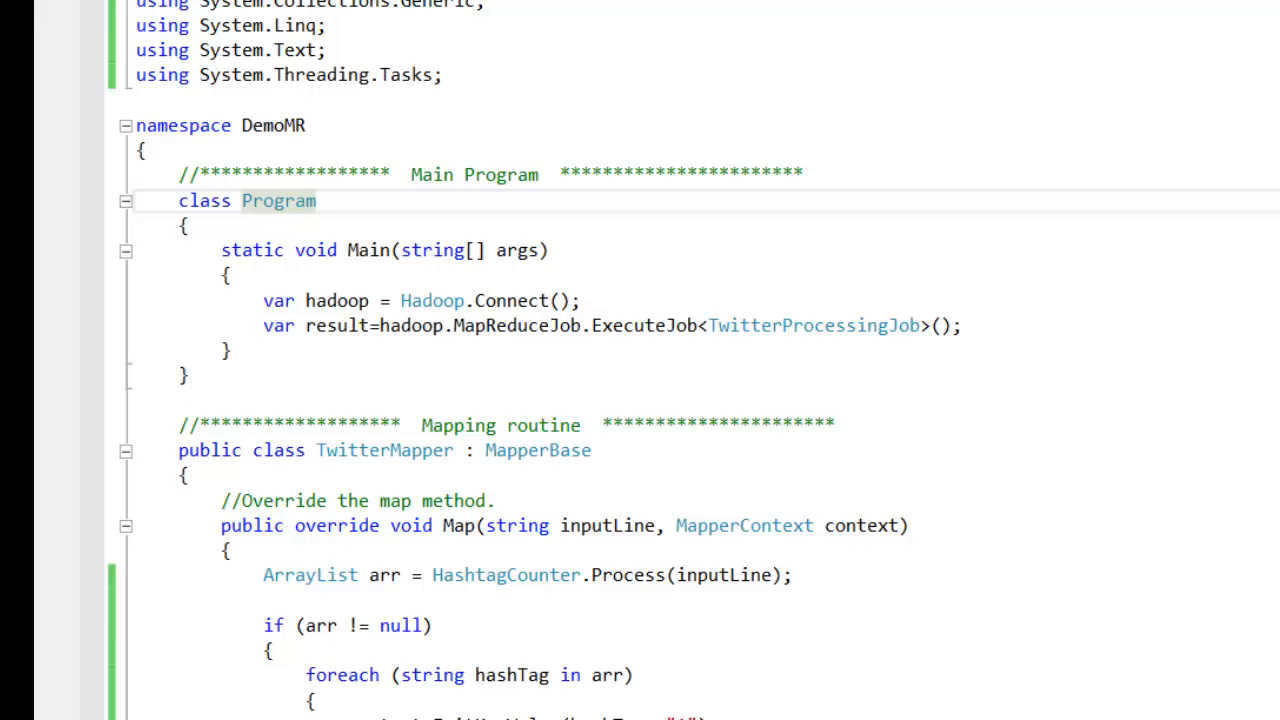
left_click(316, 200)
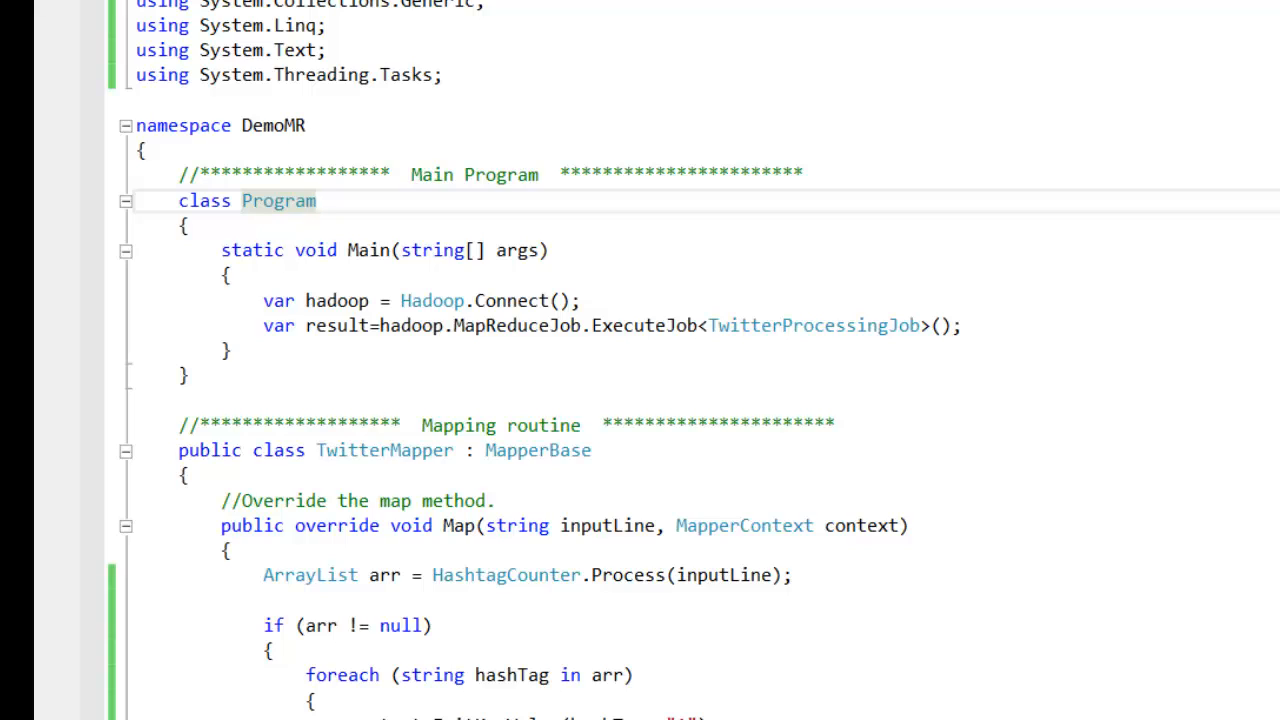
left_click(316, 200)
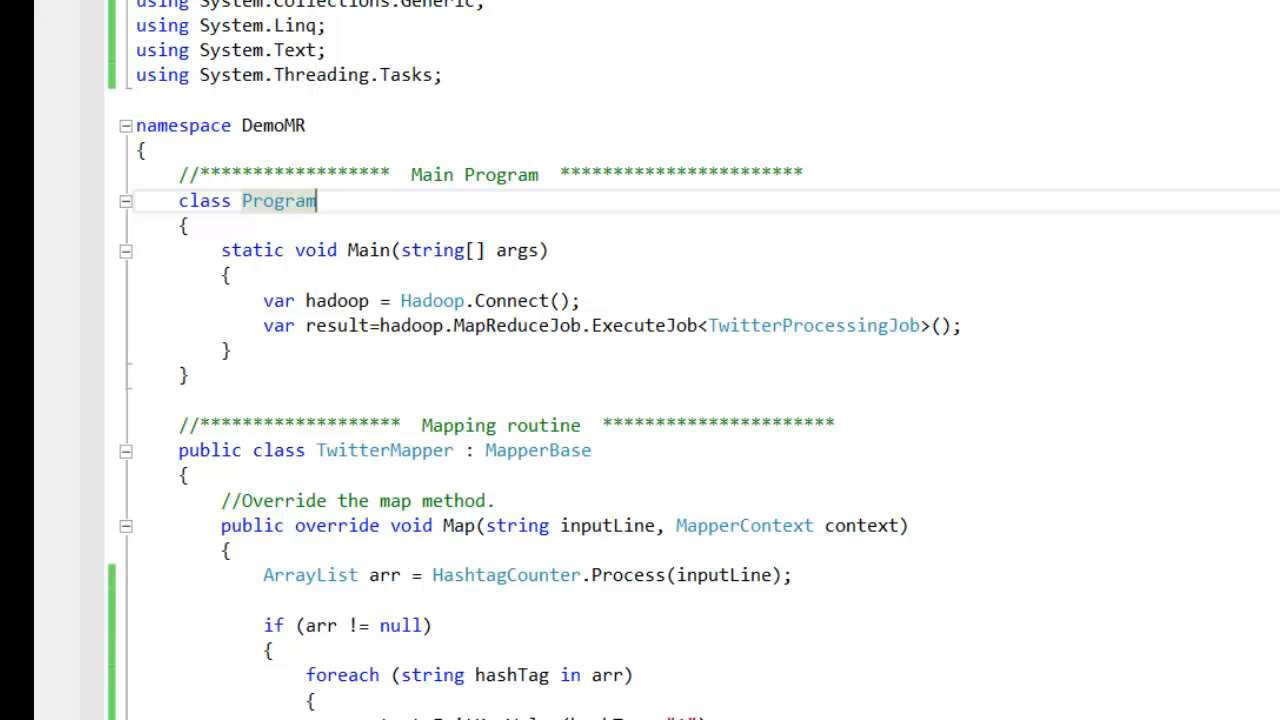